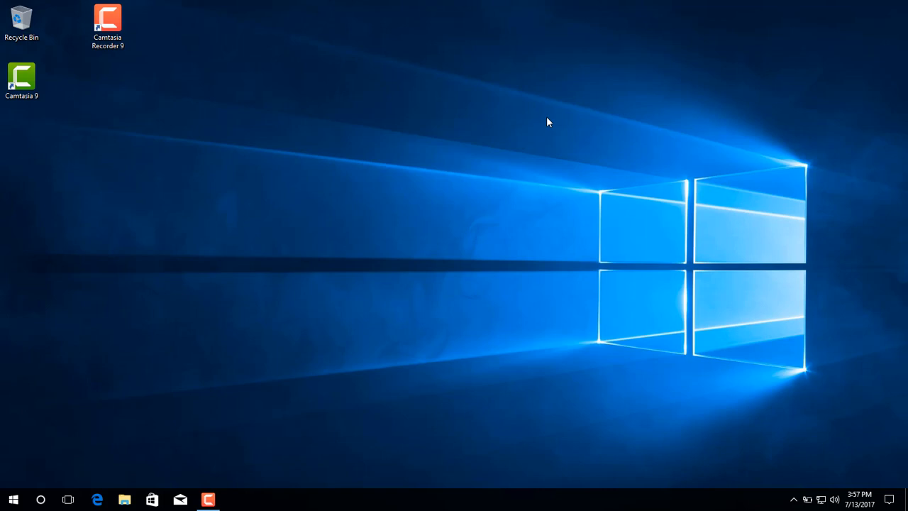
mouse_move(570, 500)
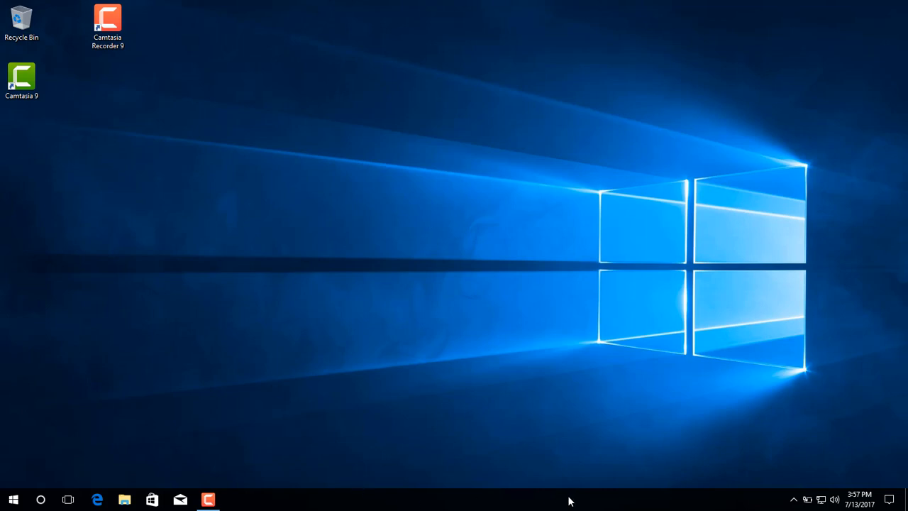
Switch on 'Automatically hide the taskbar in desktop mode' in Taskbar settings
right_click(568, 500)
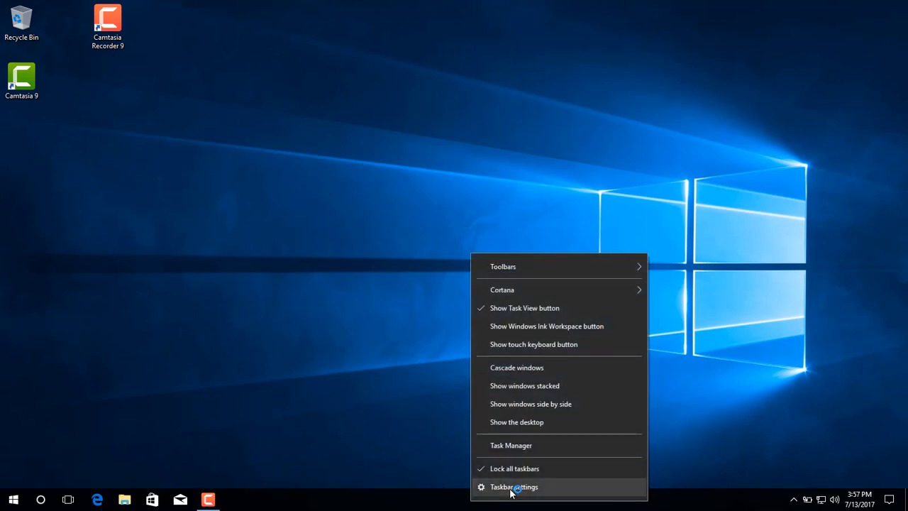
click(513, 486)
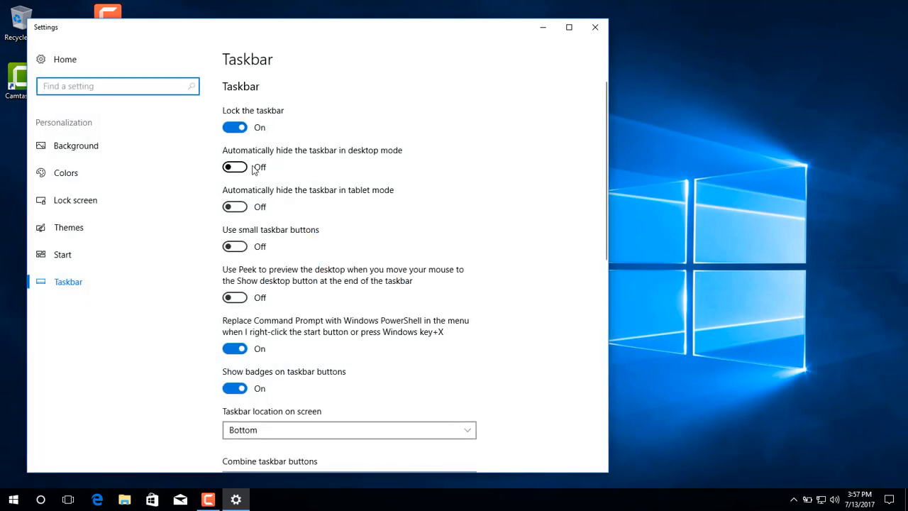
click(594, 27)
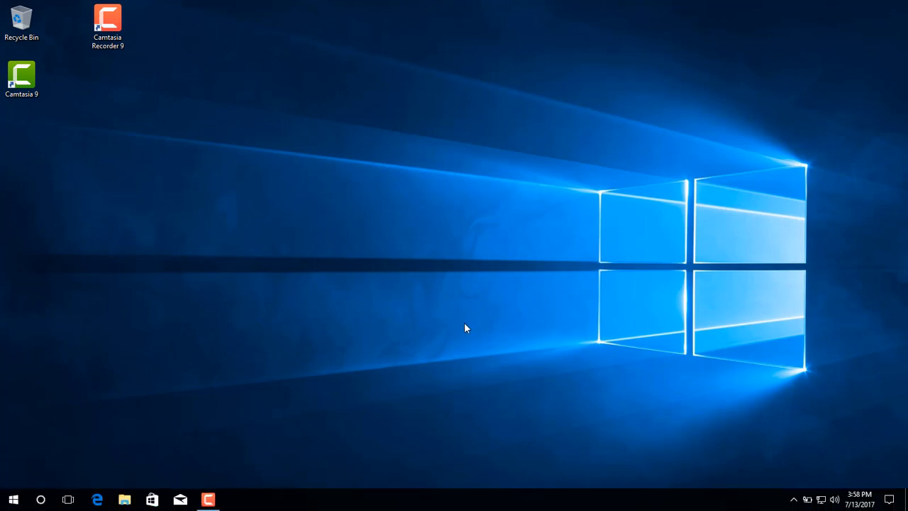
mouse_move(157, 481)
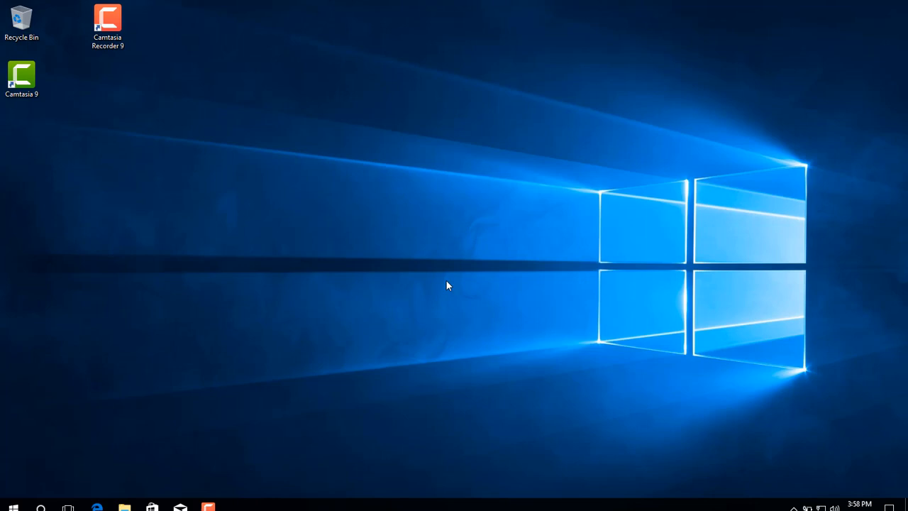
Launch File Explorer and open the C:\Users folder
click(124, 507)
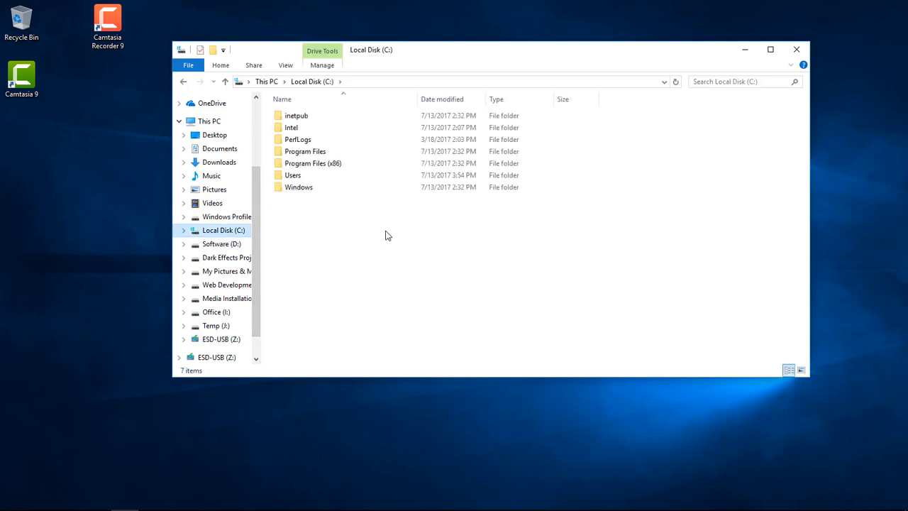
double_click(293, 175)
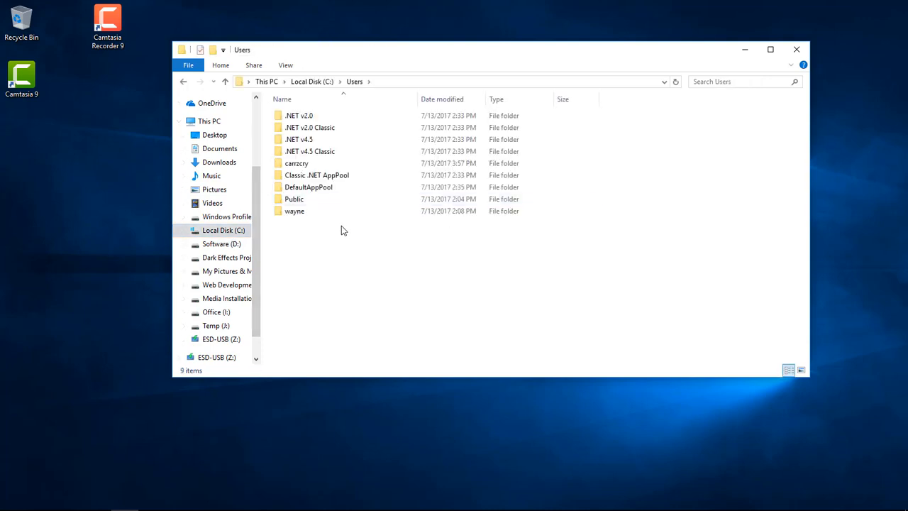
mouse_move(71, 432)
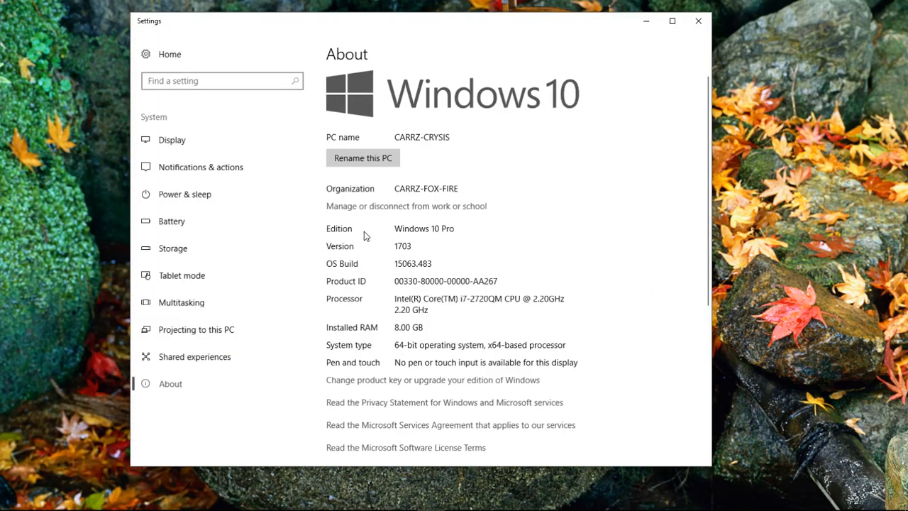
Reach Control Panel Home from the About page's system info and view items as large icons
scroll(down, 3)
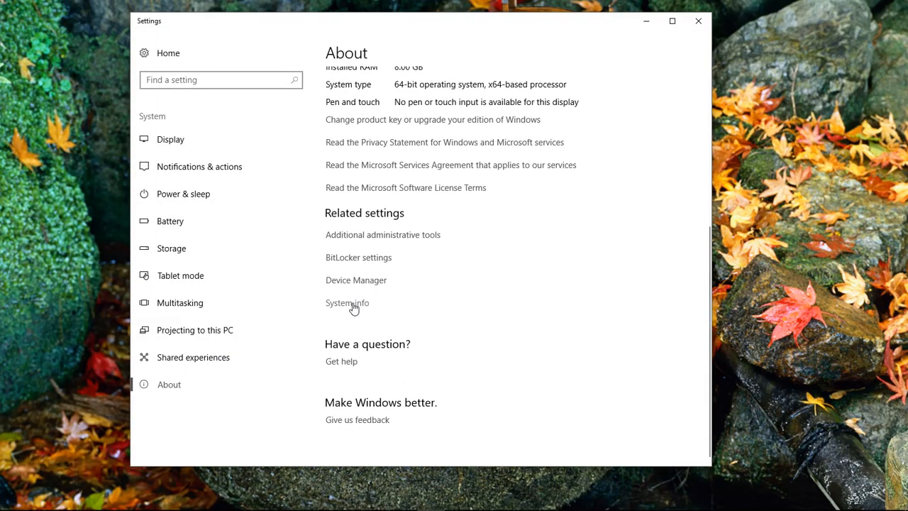
click(347, 303)
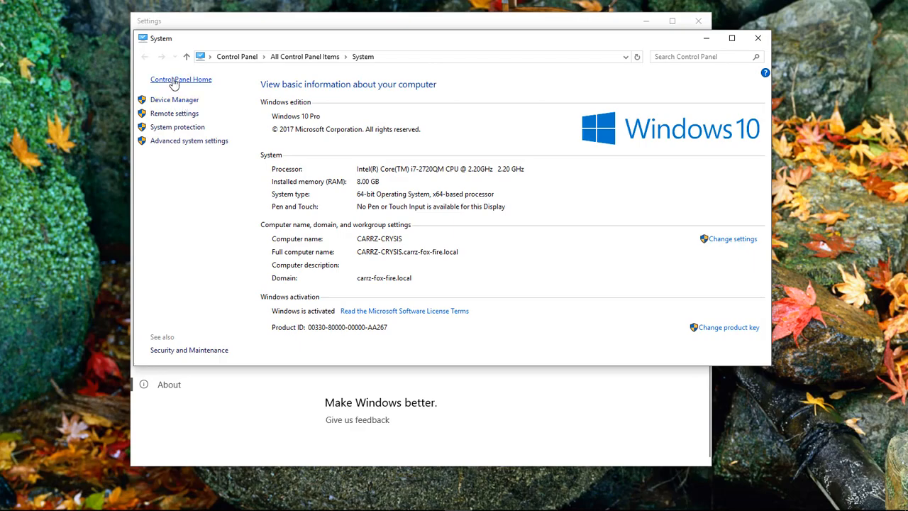
click(180, 79)
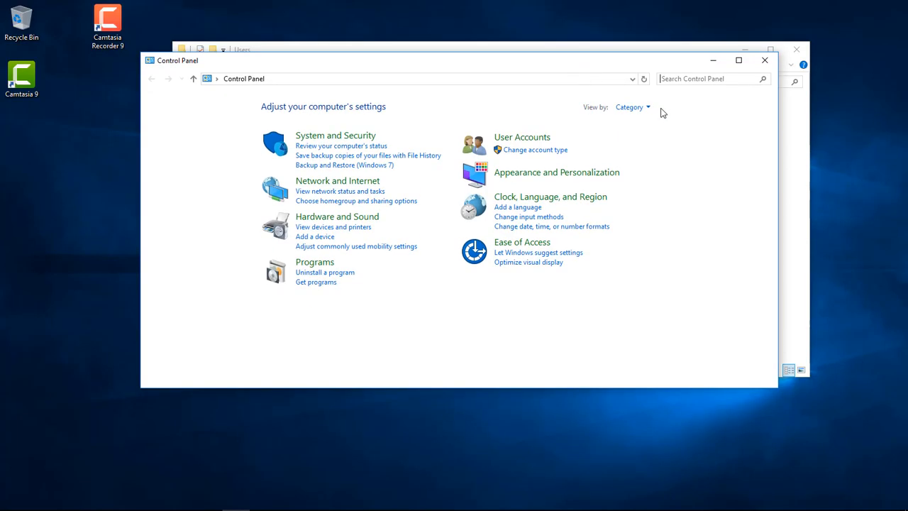
click(631, 107)
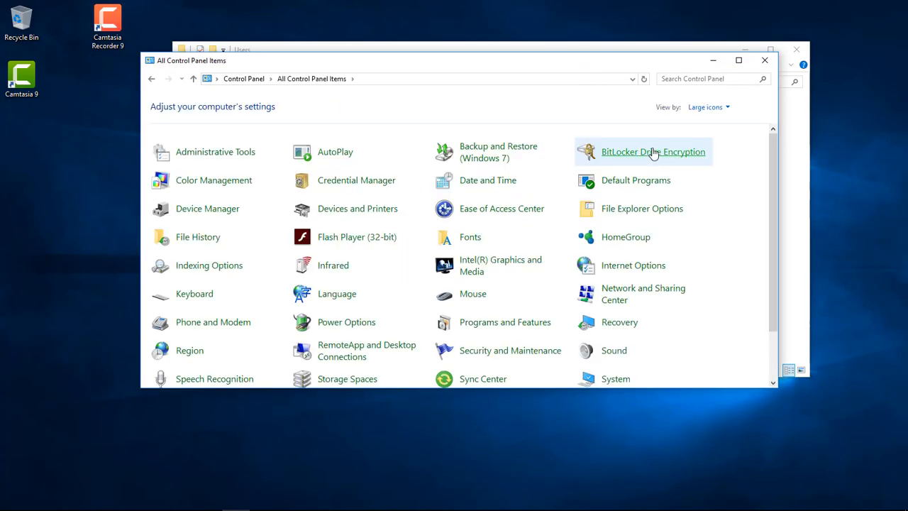
mouse_move(641, 208)
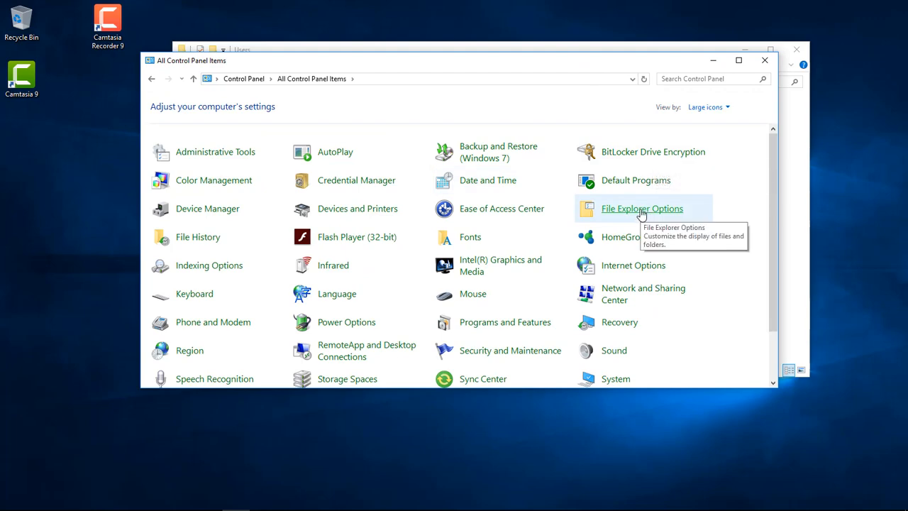
In File Explorer Options' View settings, show hidden items and stop hiding protected system files
click(642, 208)
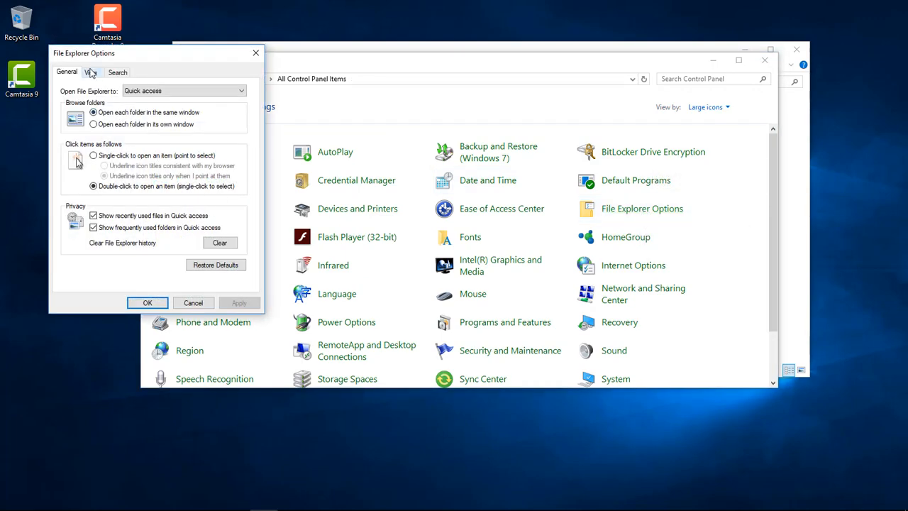
click(90, 72)
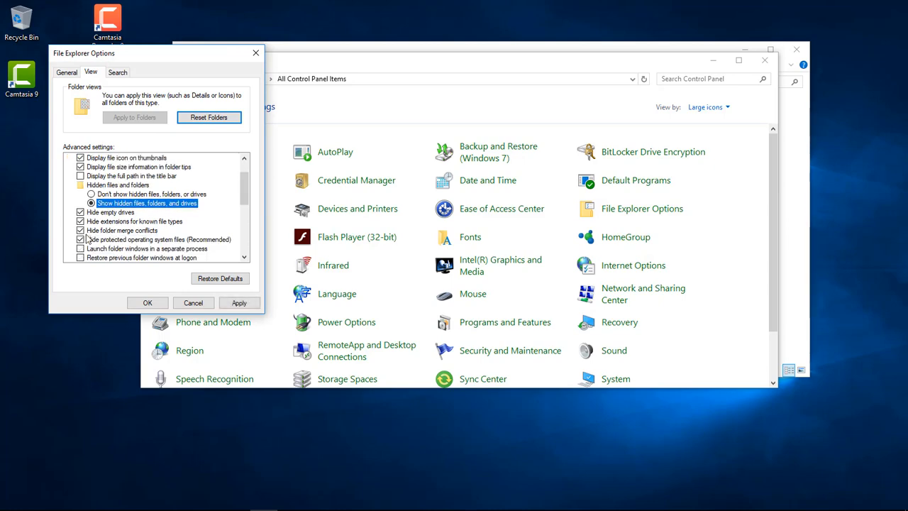
click(81, 239)
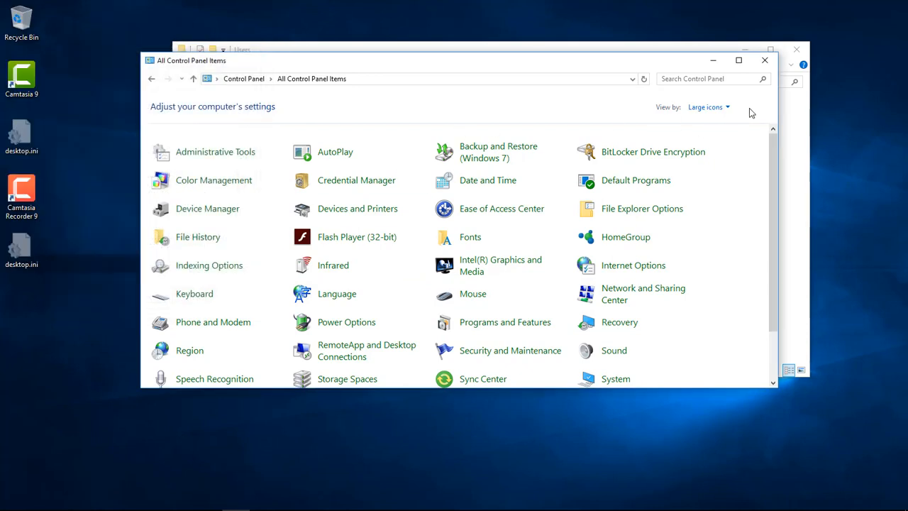
mouse_move(765, 60)
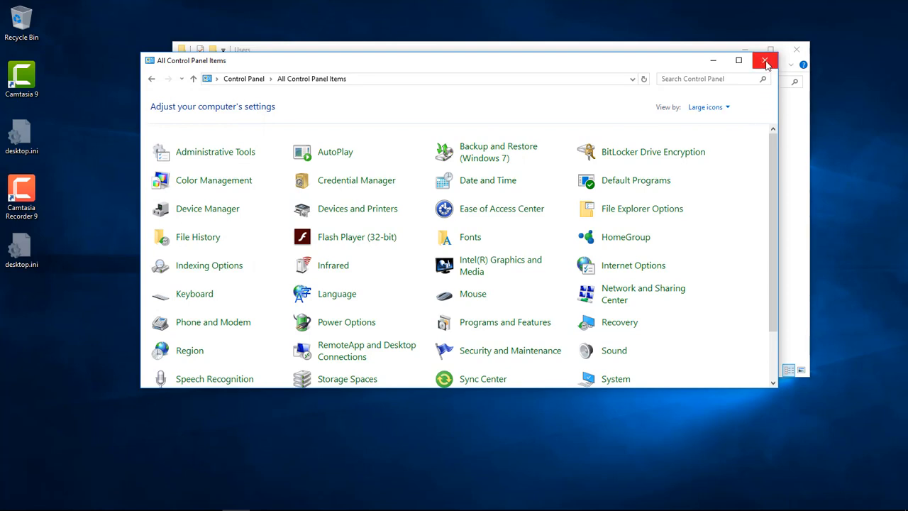
mouse_move(764, 61)
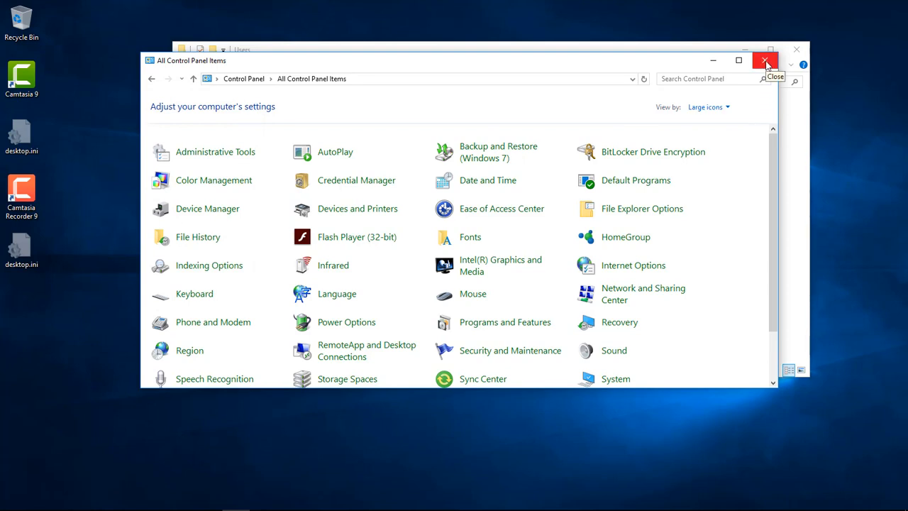
Close Control Panel and open the carrzcry profile folder in C:\Users
click(765, 60)
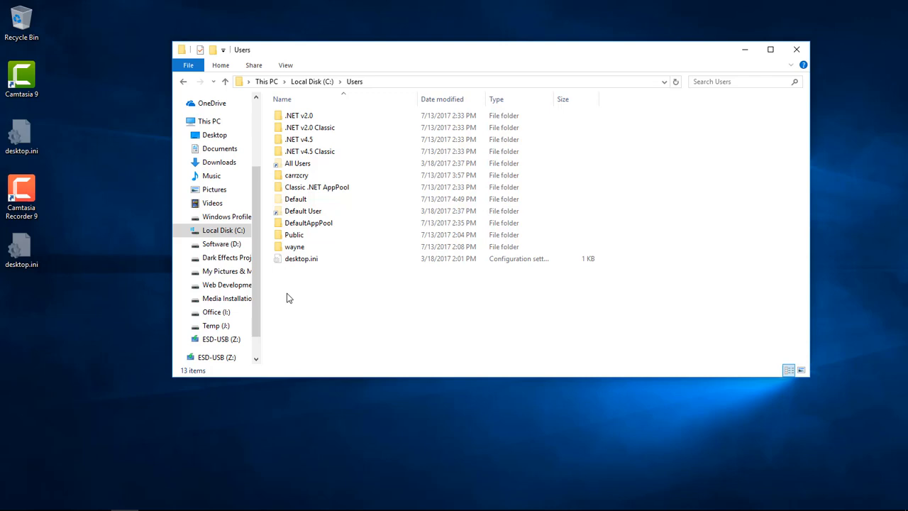
click(297, 175)
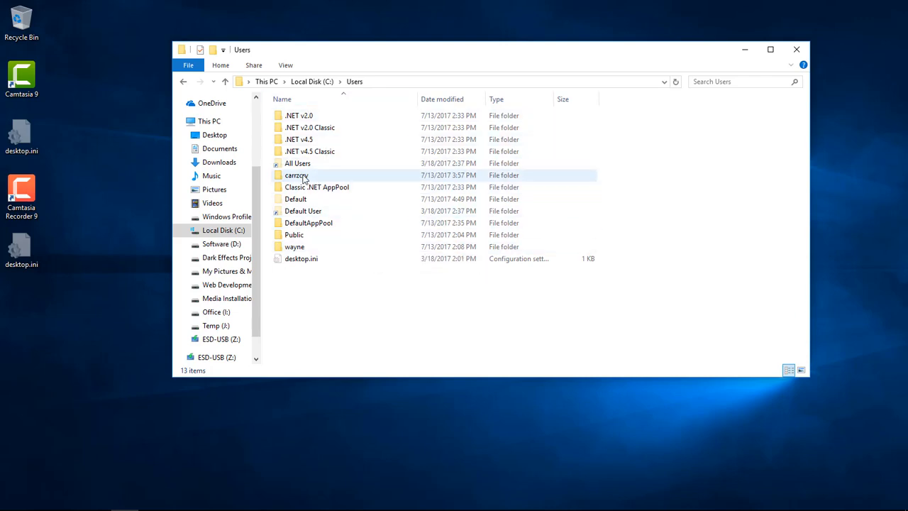
double_click(296, 175)
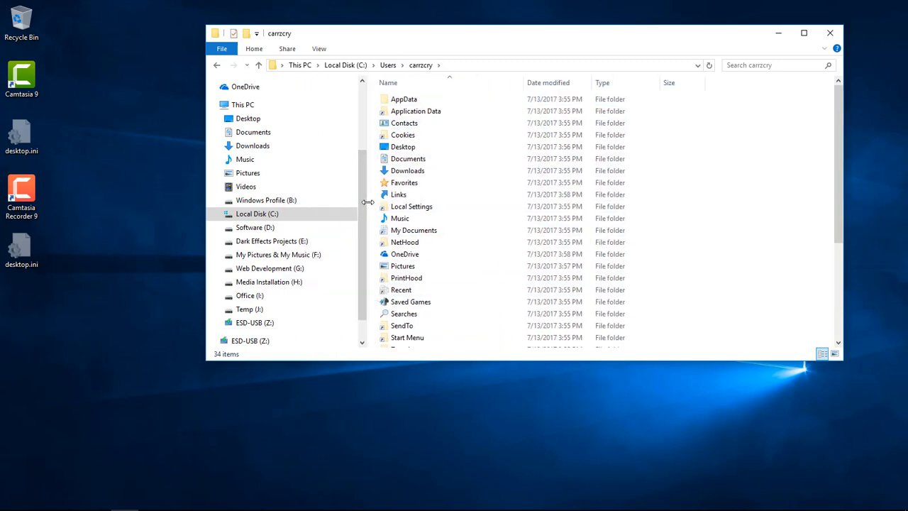
click(402, 135)
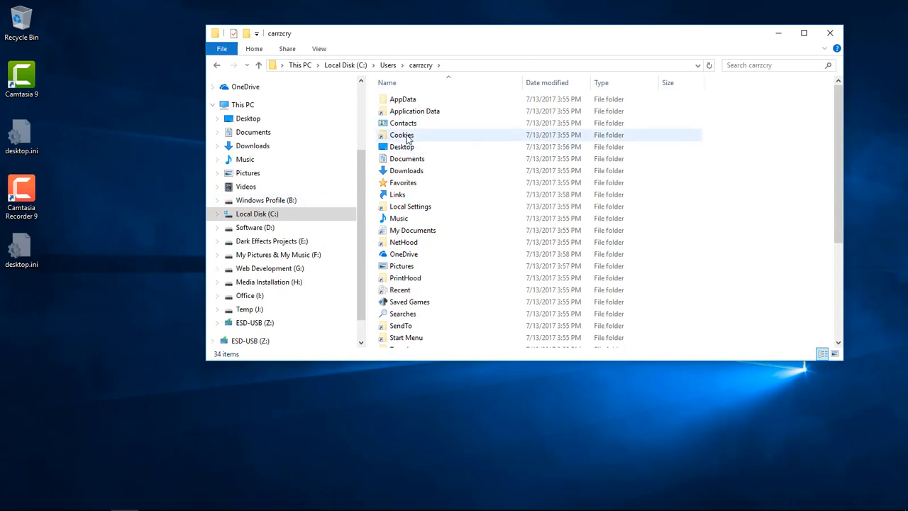
Set the Contacts folder location to B:\Profile\Contacts and confirm moving its files
right_click(402, 123)
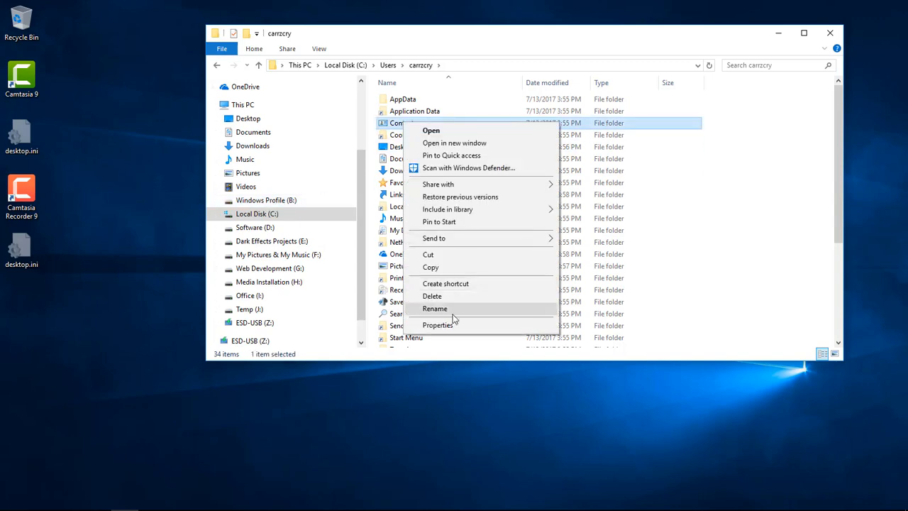
click(438, 324)
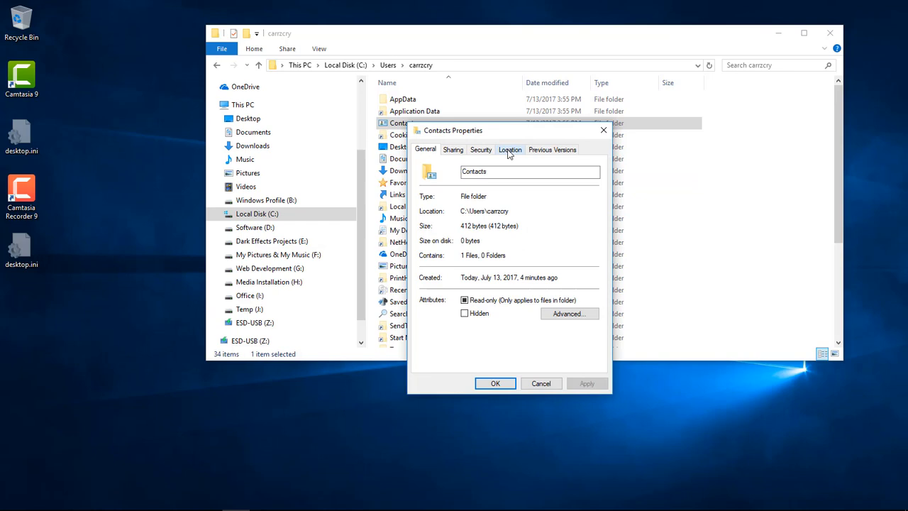
click(510, 149)
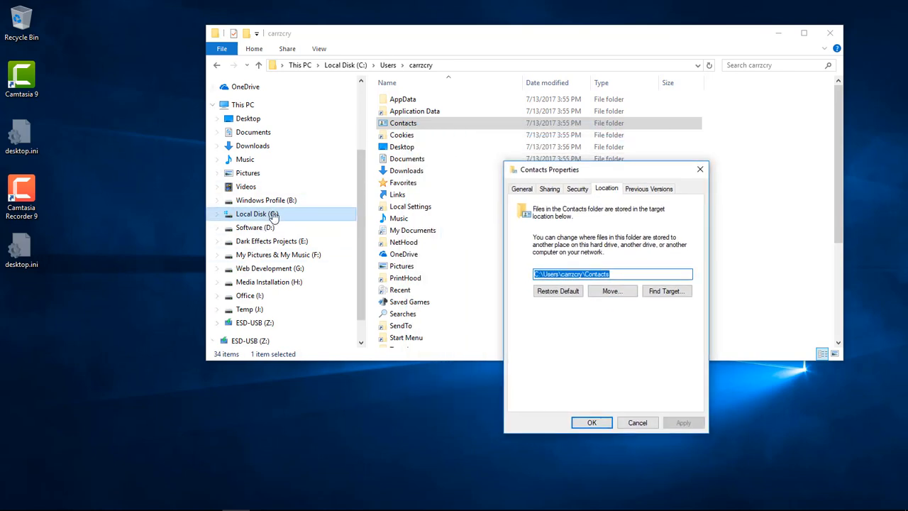
right_click(266, 200)
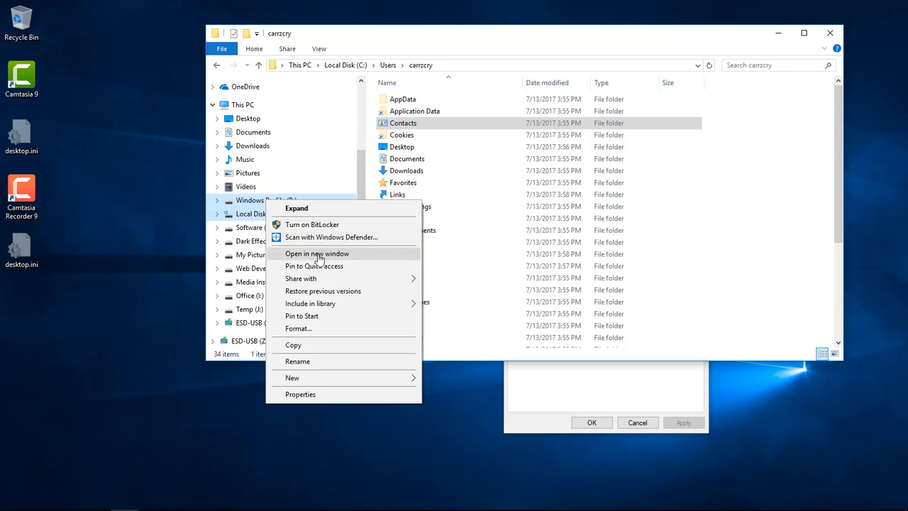
click(316, 253)
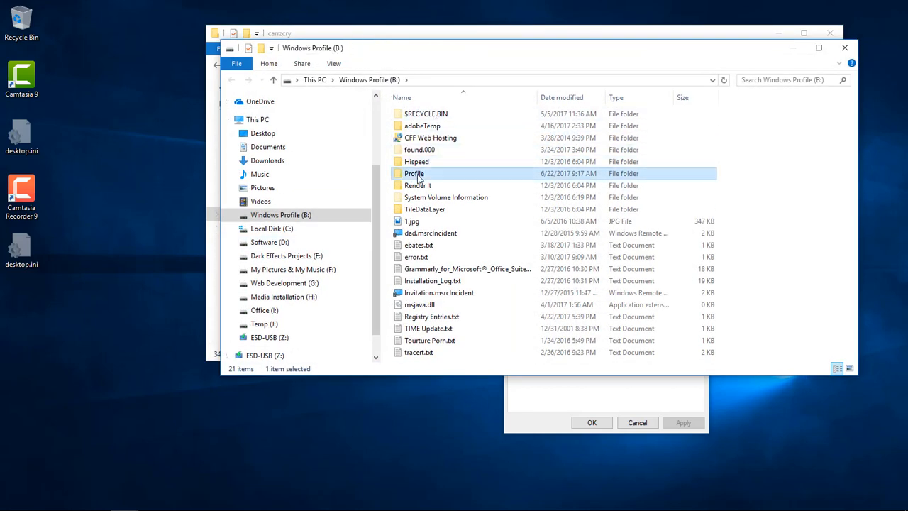
double_click(414, 173)
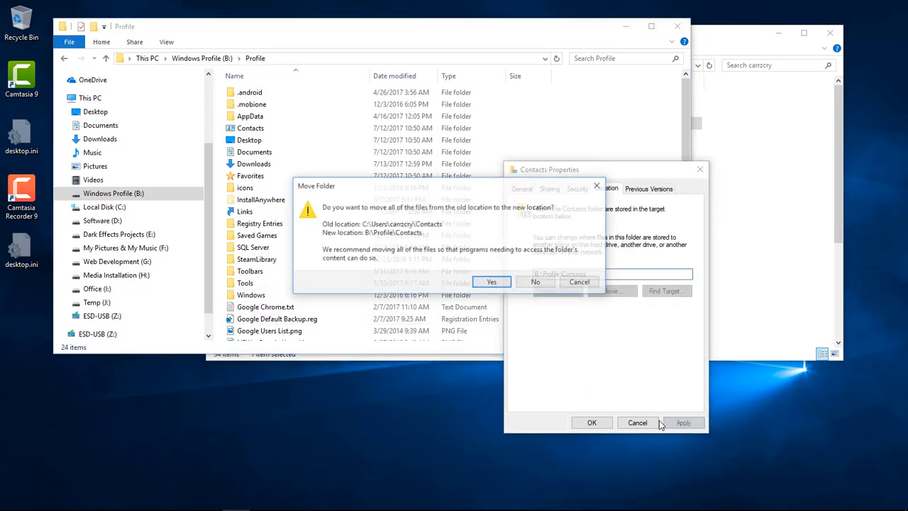
click(491, 281)
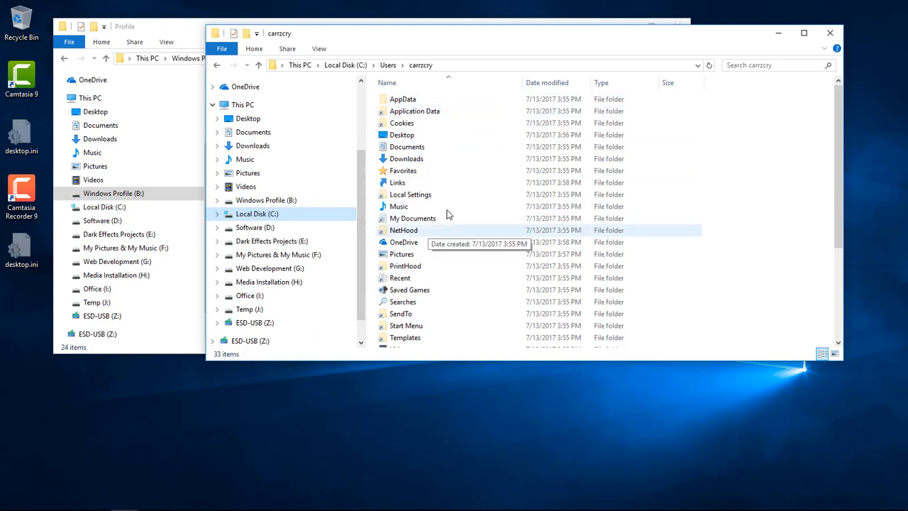
Point Desktop, Music, Searches and the other user folders to matching B:\Profile locations
click(401, 134)
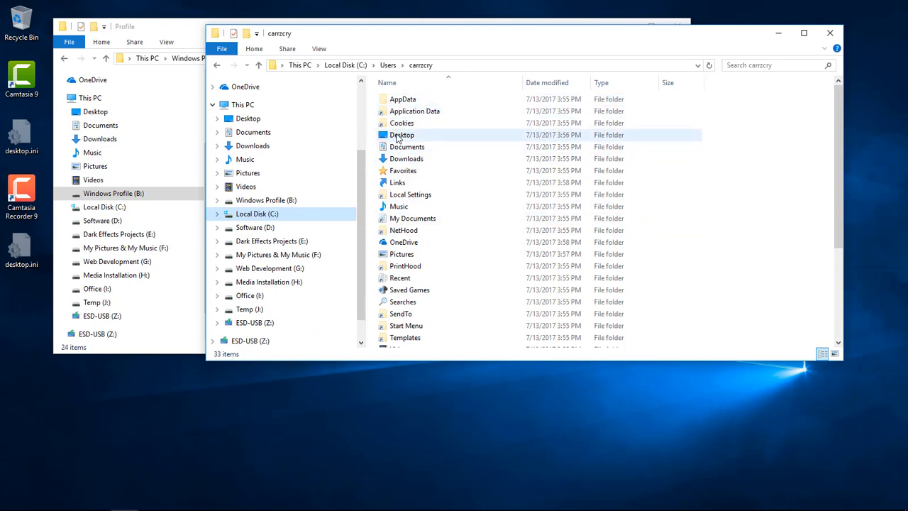
click(402, 135)
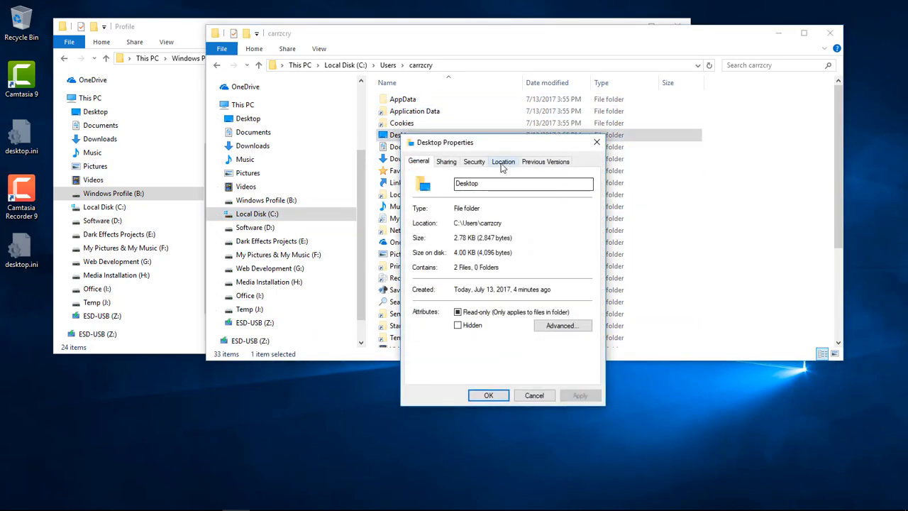
click(503, 161)
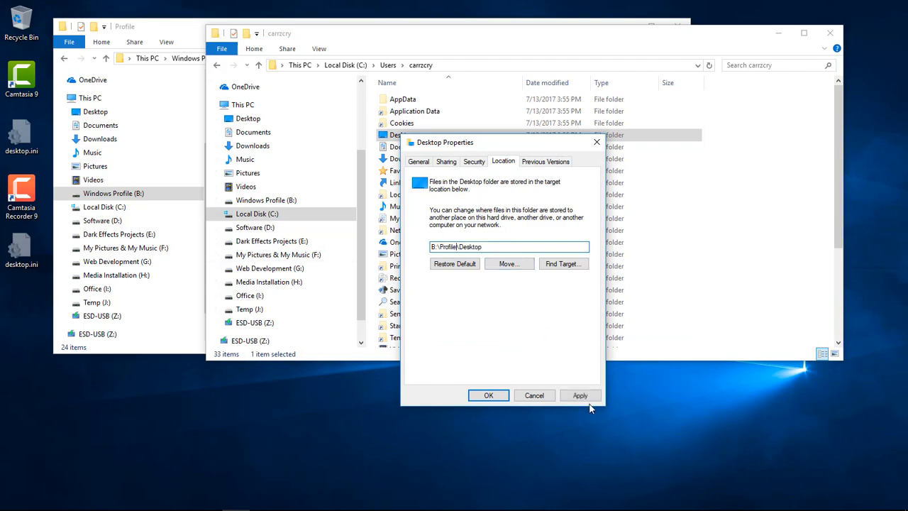
click(579, 395)
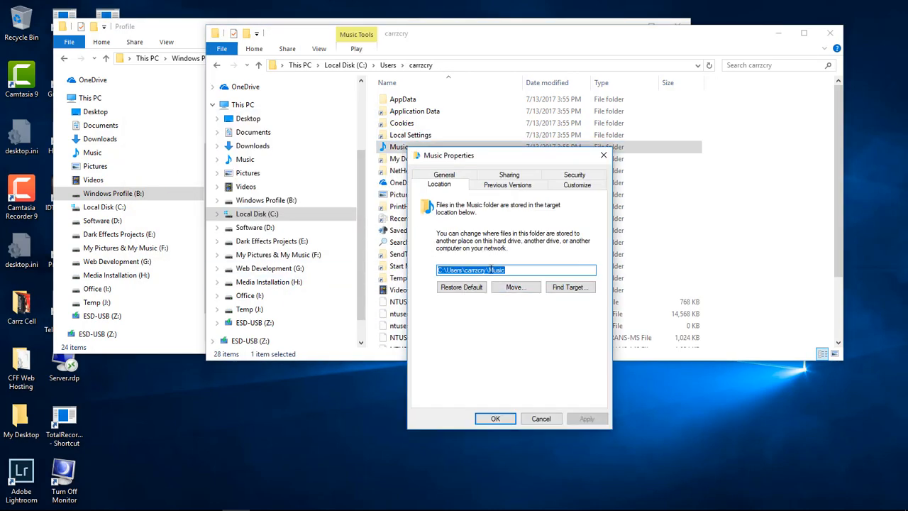
click(540, 417)
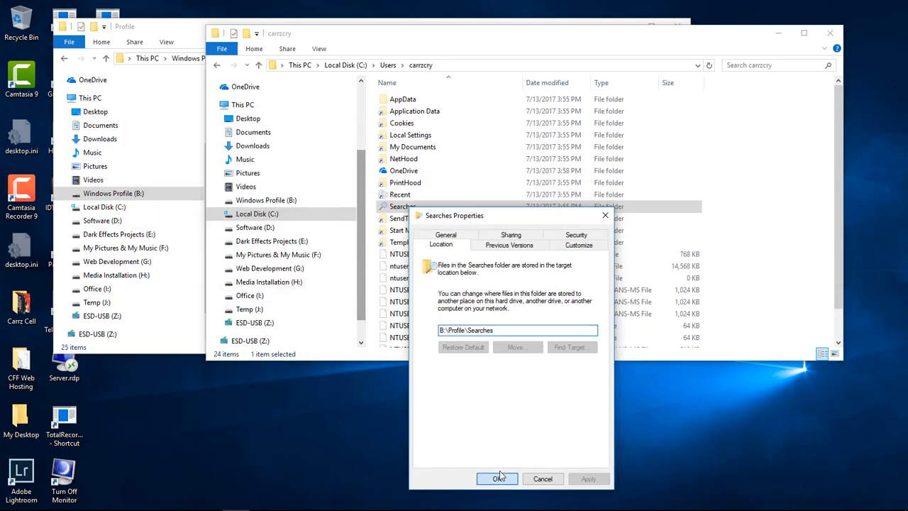
click(497, 478)
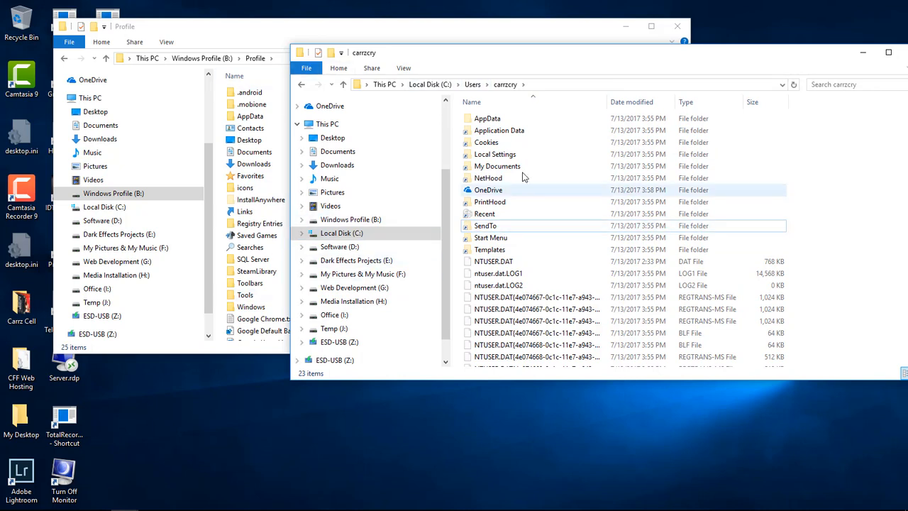
Open the AppData folder and select the Roaming folder
double_click(487, 118)
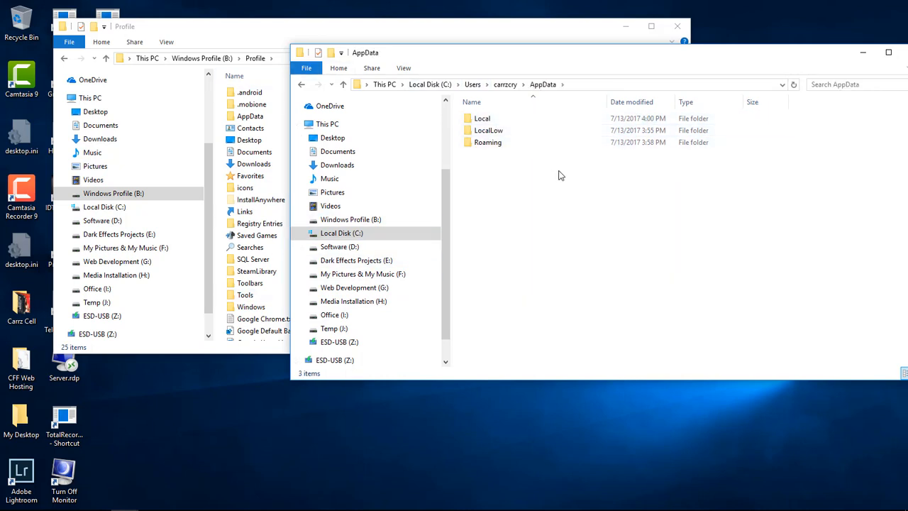
mouse_move(487, 142)
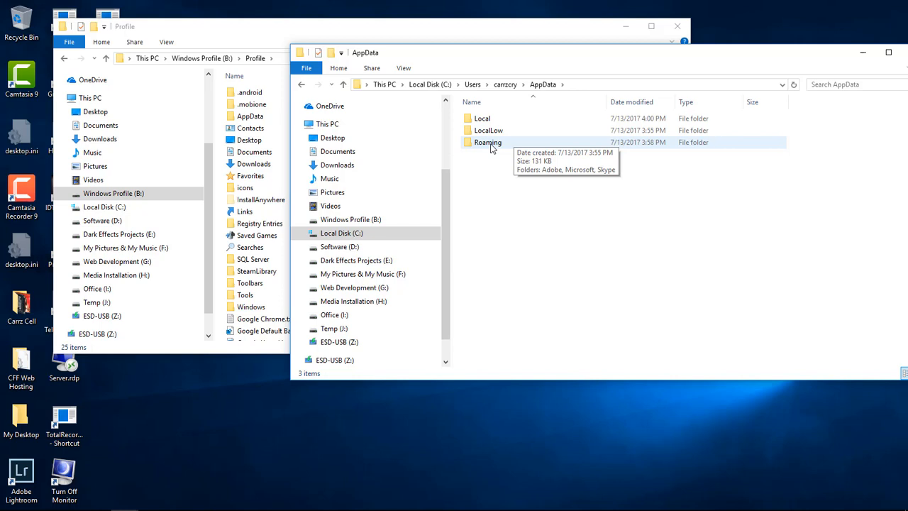
double_click(487, 142)
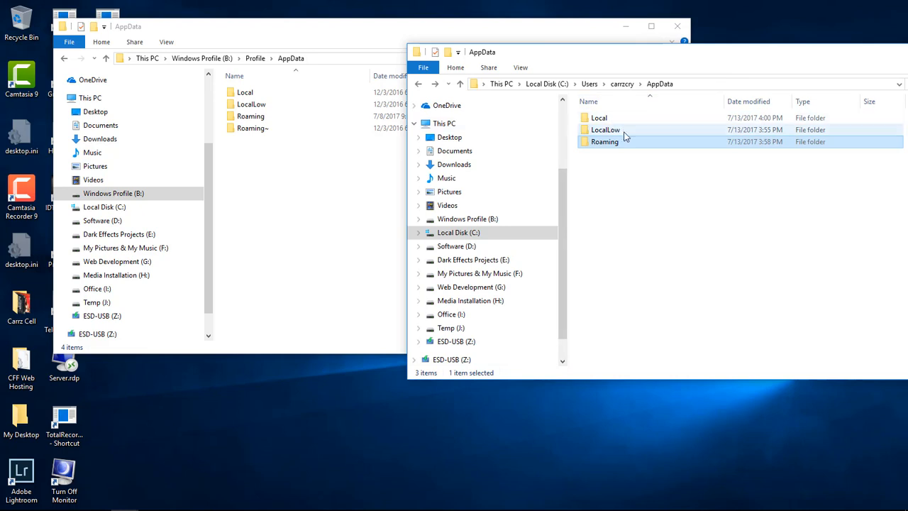
click(600, 118)
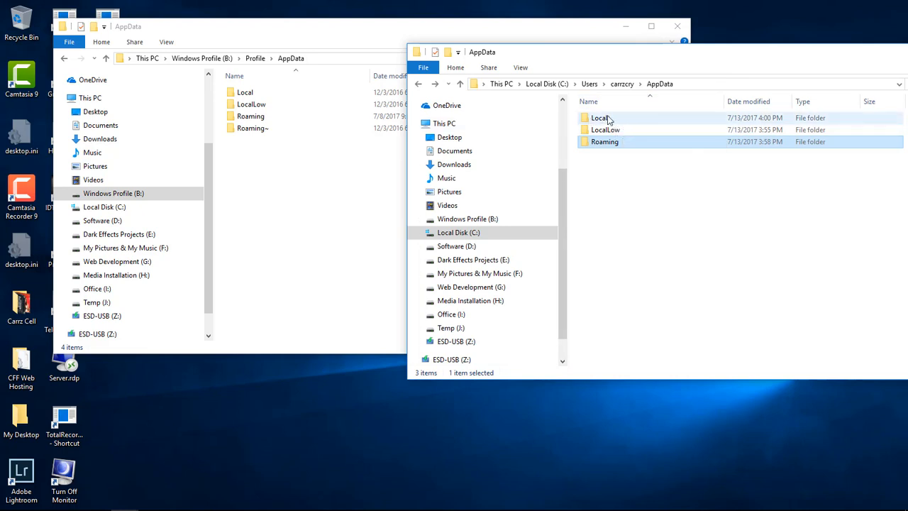
right_click(604, 142)
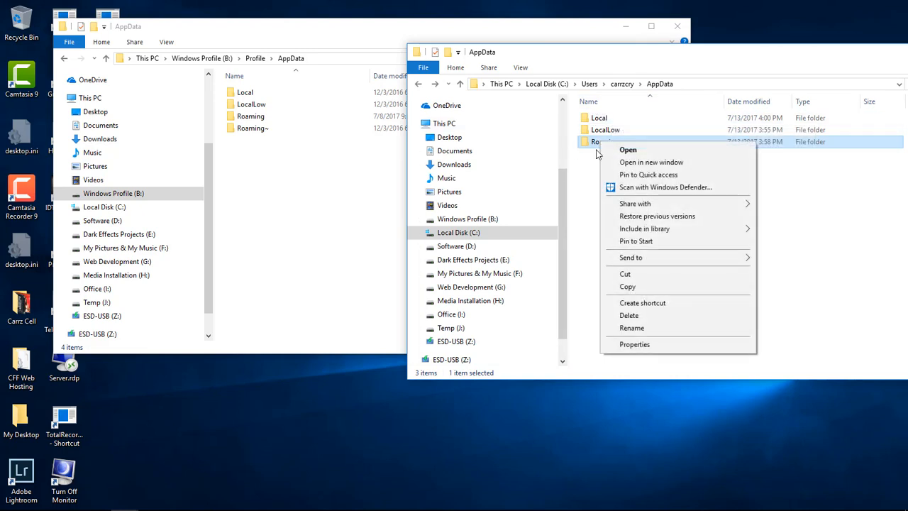
click(628, 150)
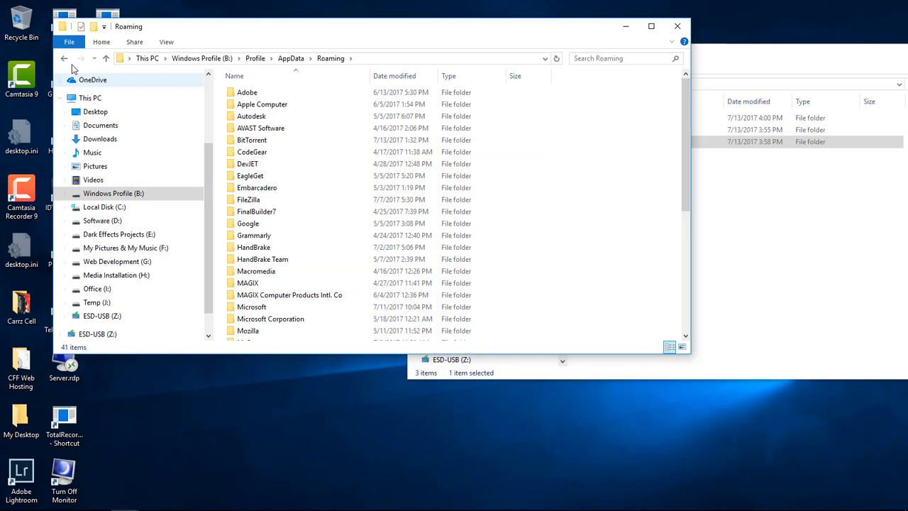
Move Roaming to B:\Profile\AppData\Roaming, confirming and replacing existing destination files
right_click(602, 141)
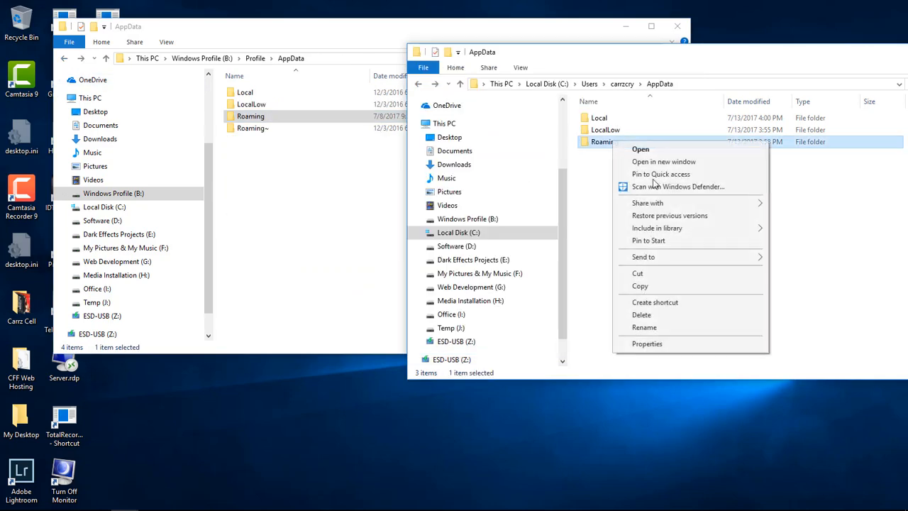
click(646, 344)
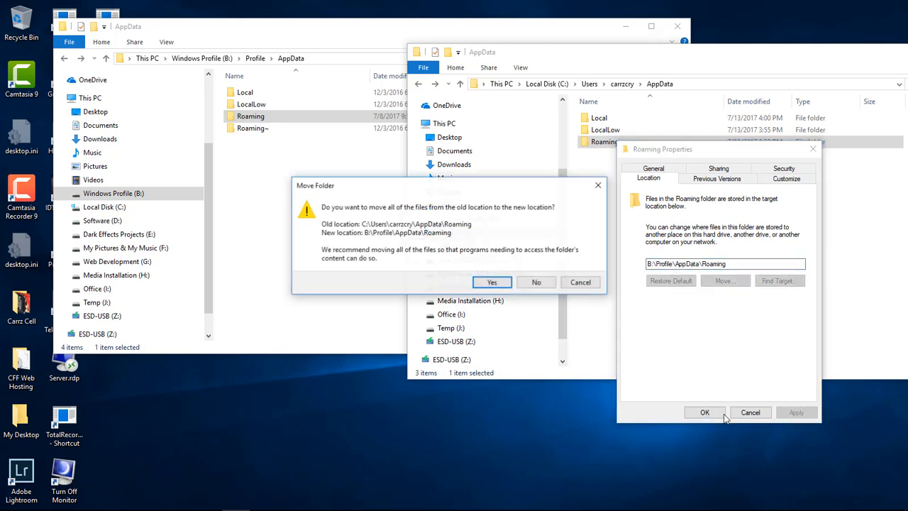
click(491, 282)
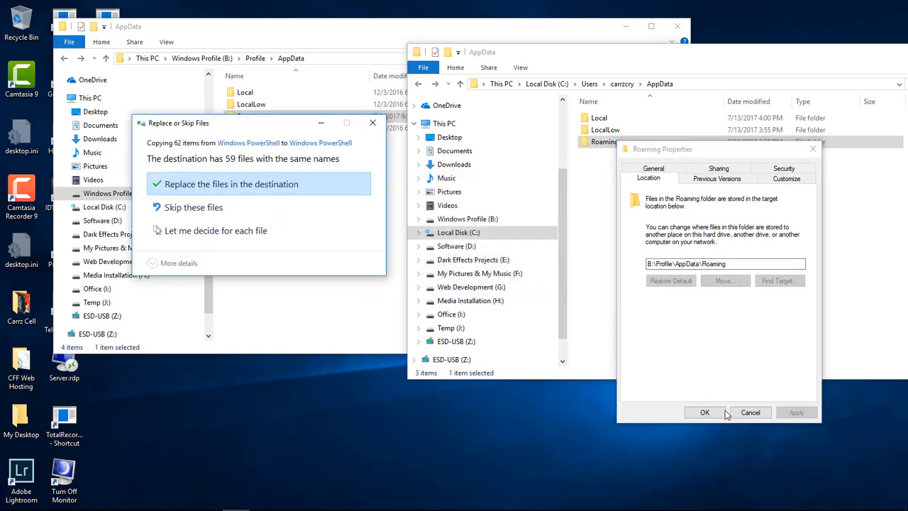
click(230, 183)
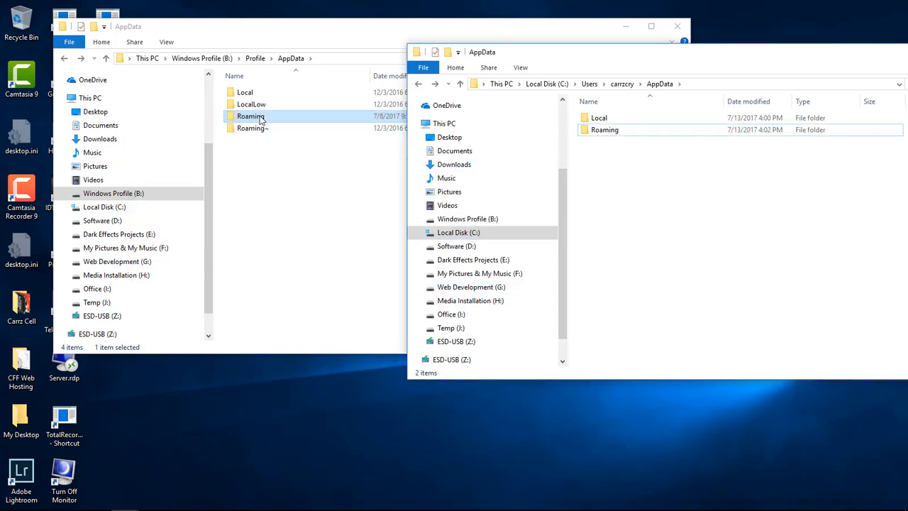
Open B:\Profile\AppData\Roaming to check its 41 folders, then return to AppData
double_click(250, 115)
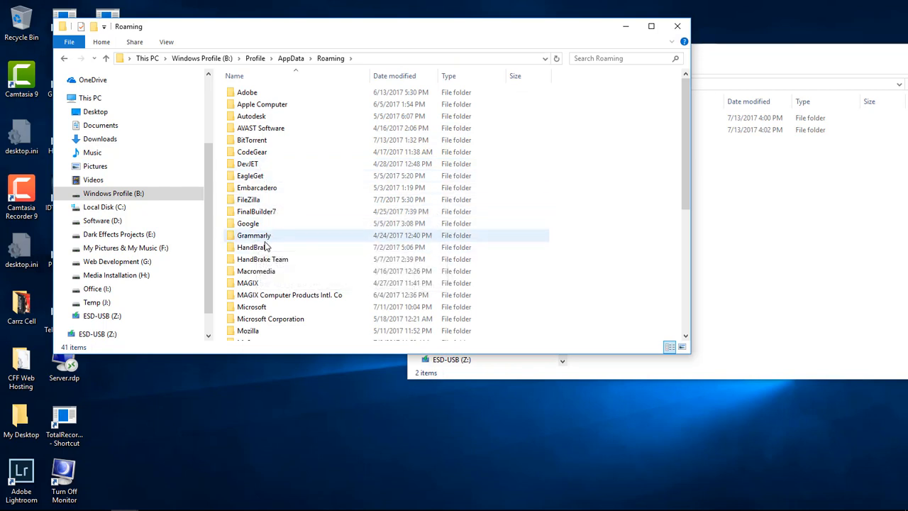
mouse_move(251, 318)
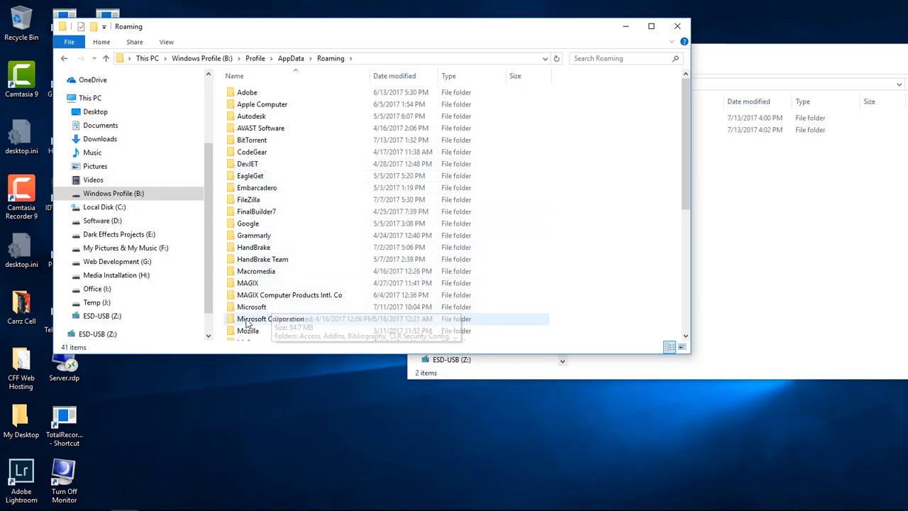
mouse_move(270, 131)
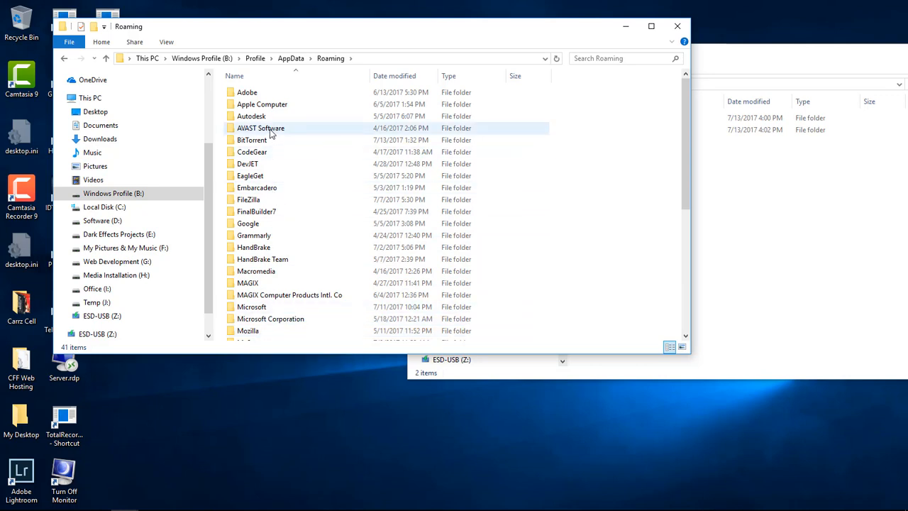
mouse_move(275, 139)
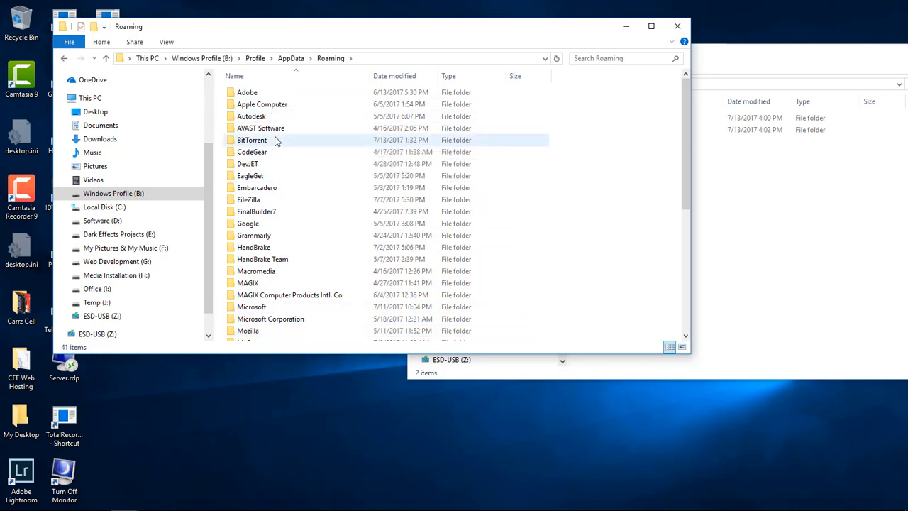
mouse_move(284, 115)
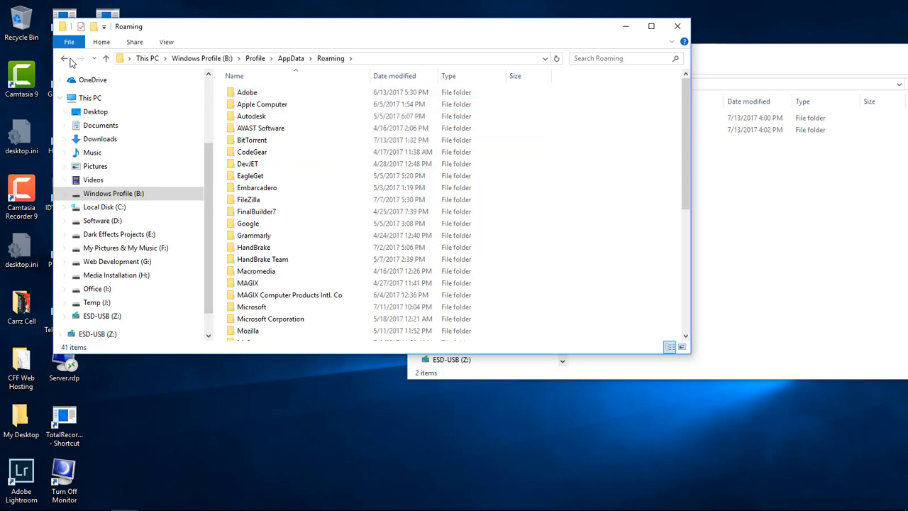
click(64, 58)
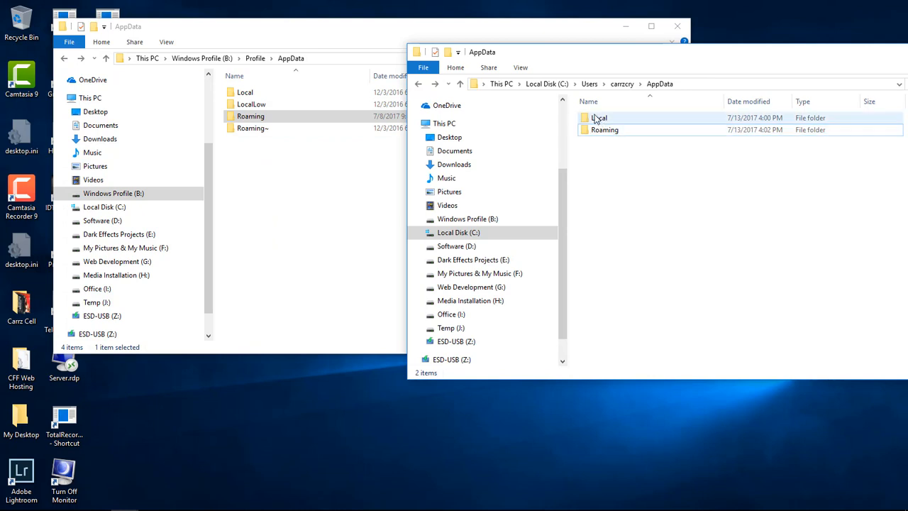
mouse_move(599, 118)
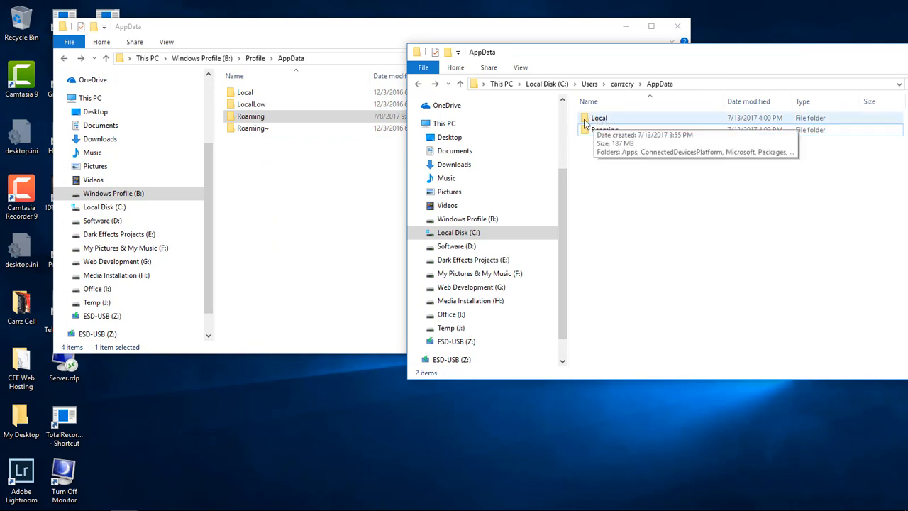
mouse_move(686, 75)
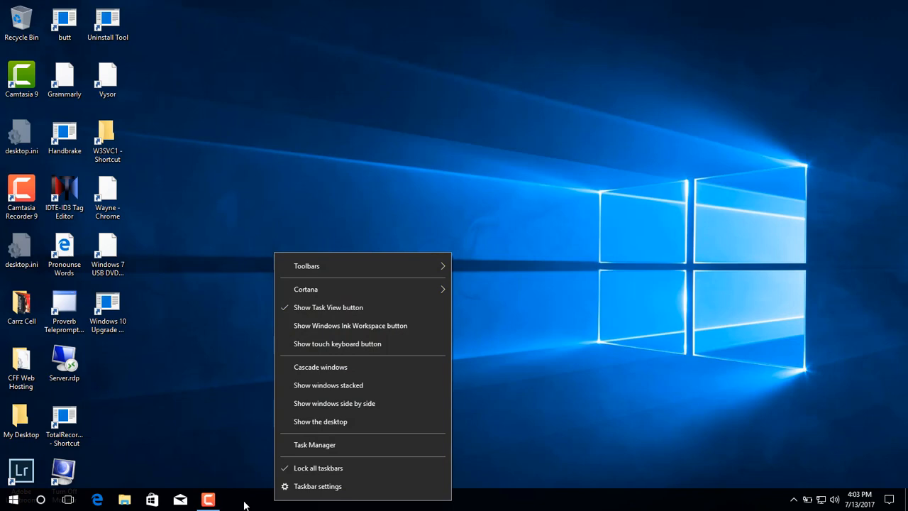
Pin drives B:, C:, D:, E:, G:, H:, I: and J: to Quick access, checking the jump list
click(124, 500)
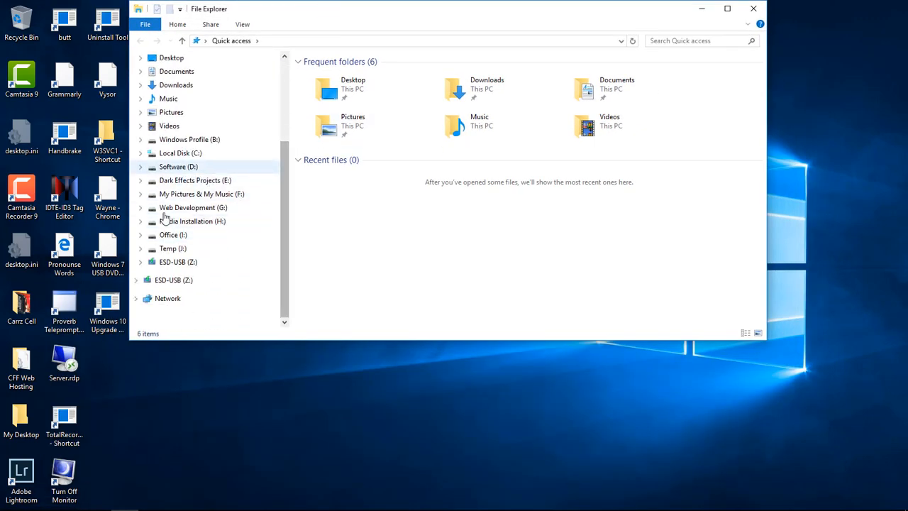
click(174, 279)
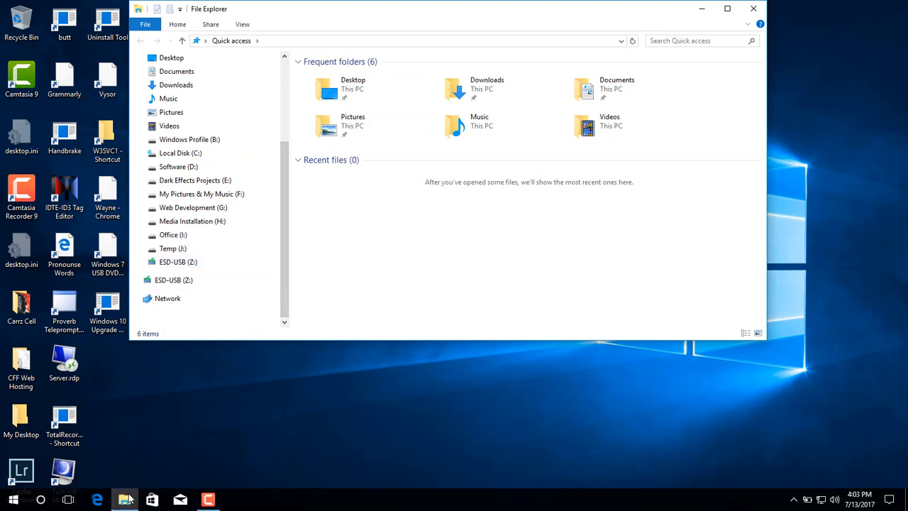
right_click(124, 498)
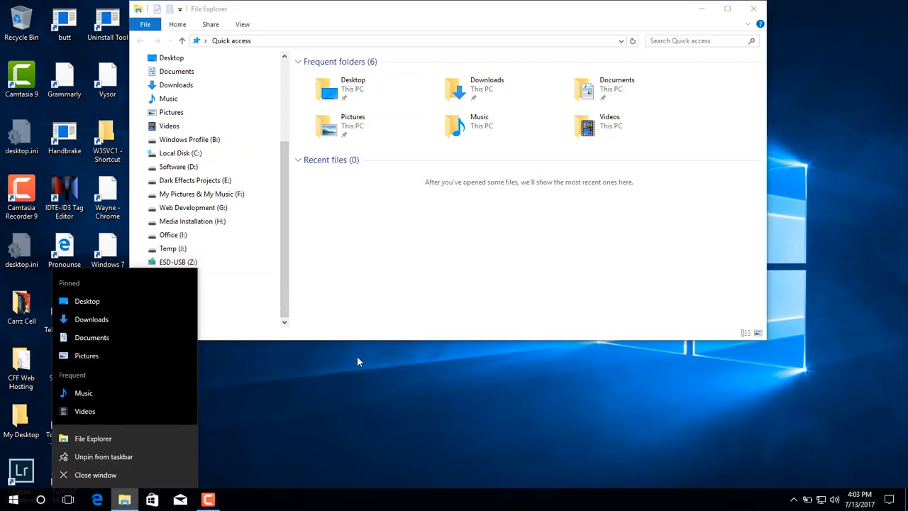
click(358, 362)
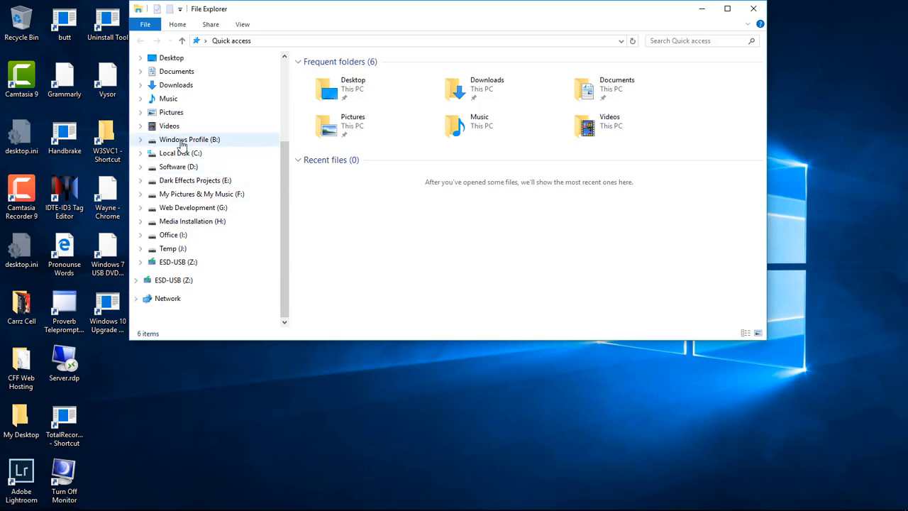
right_click(190, 139)
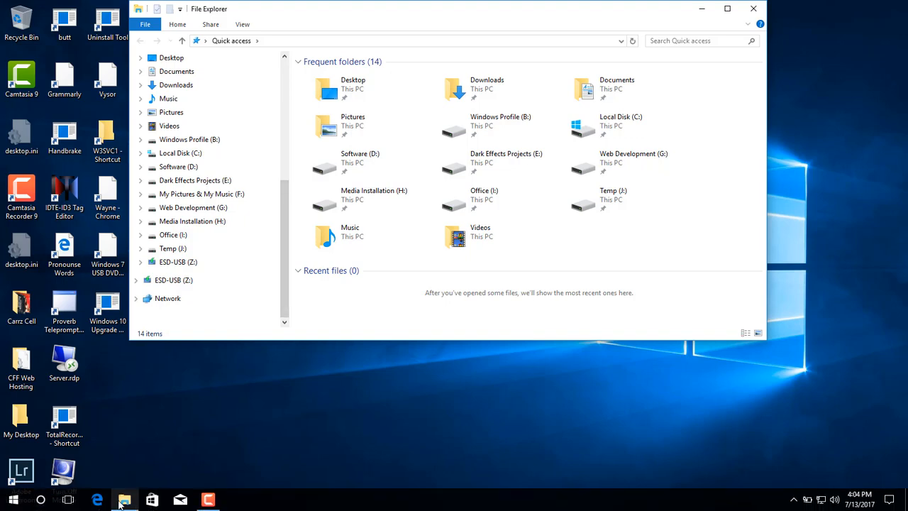
right_click(124, 499)
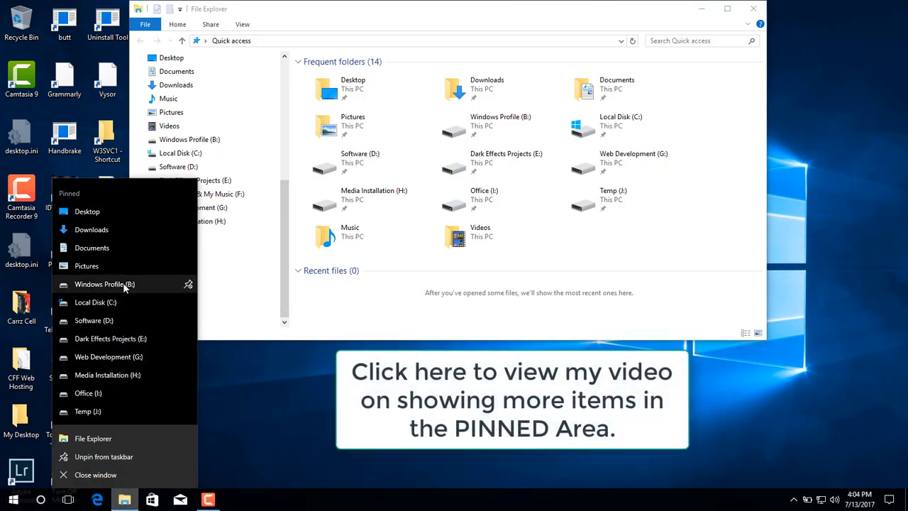
mouse_move(87, 393)
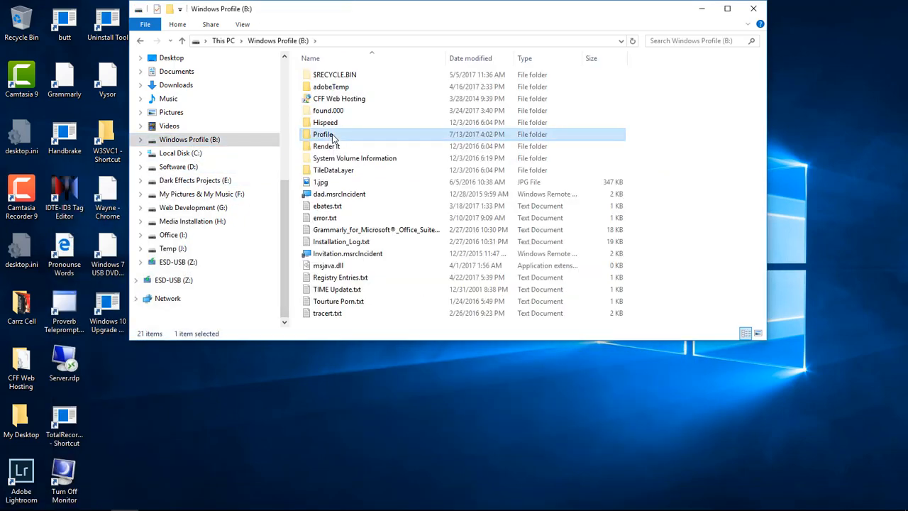
Browse into B:\Profile\Toolbars and add its subfolders as new taskbar toolbars
double_click(323, 134)
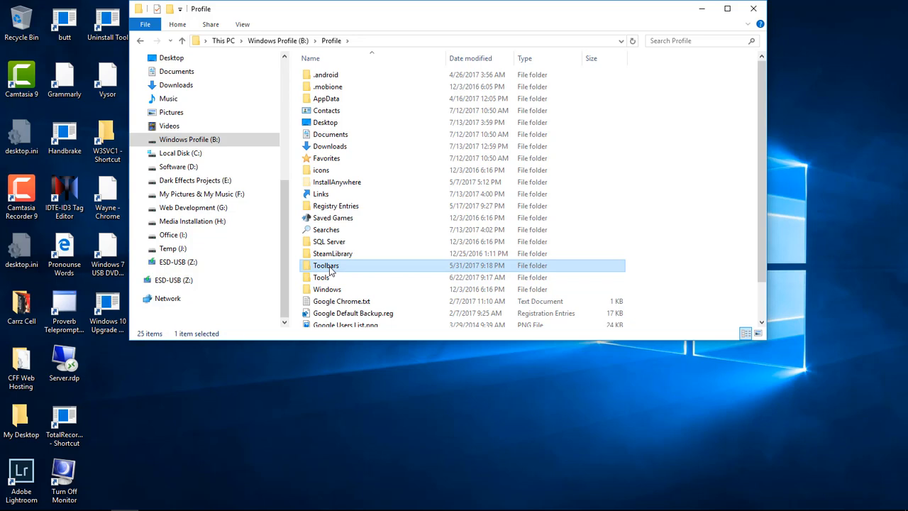
double_click(326, 264)
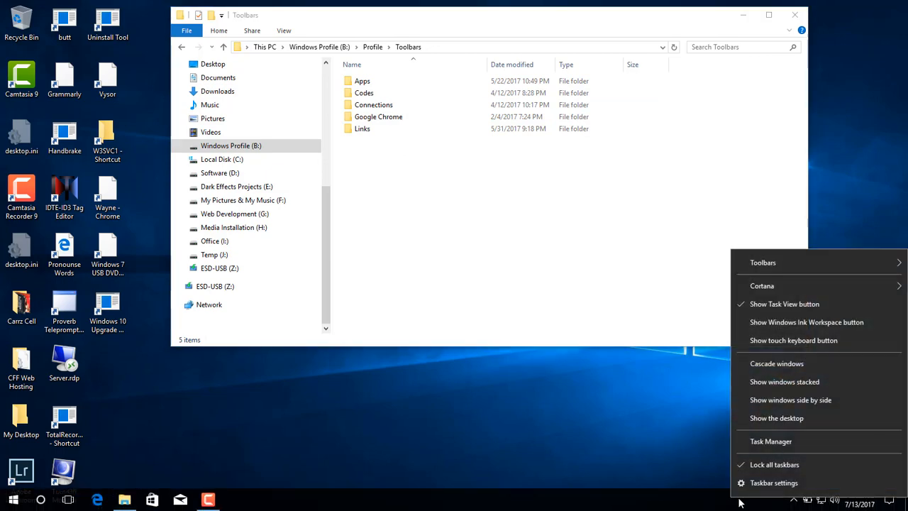
mouse_move(763, 263)
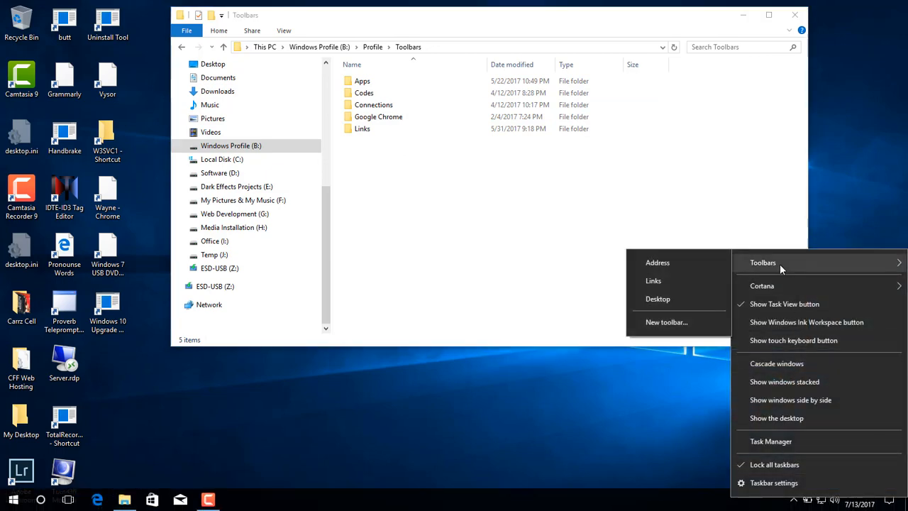
click(666, 322)
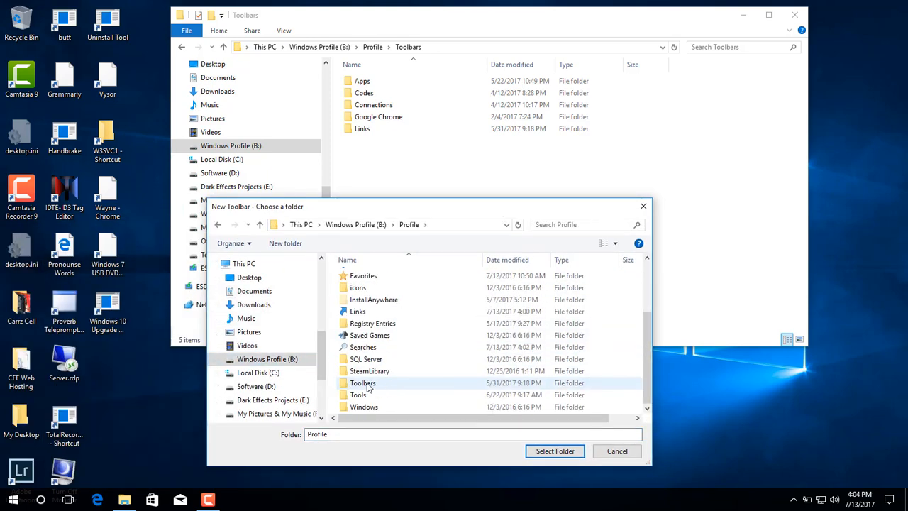
double_click(362, 382)
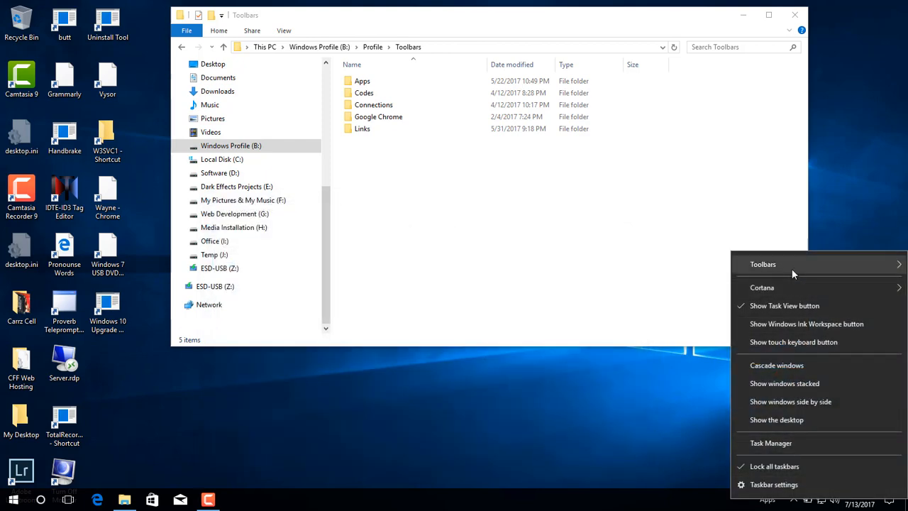
click(762, 263)
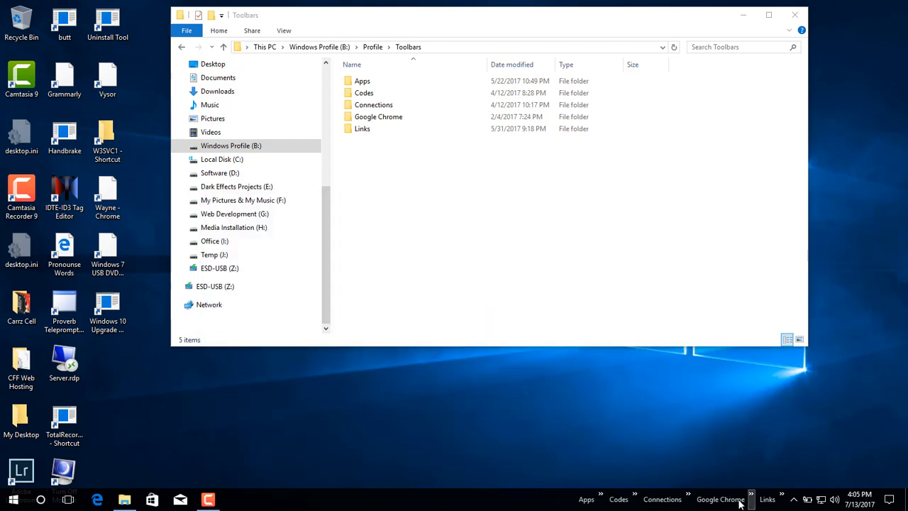
click(586, 499)
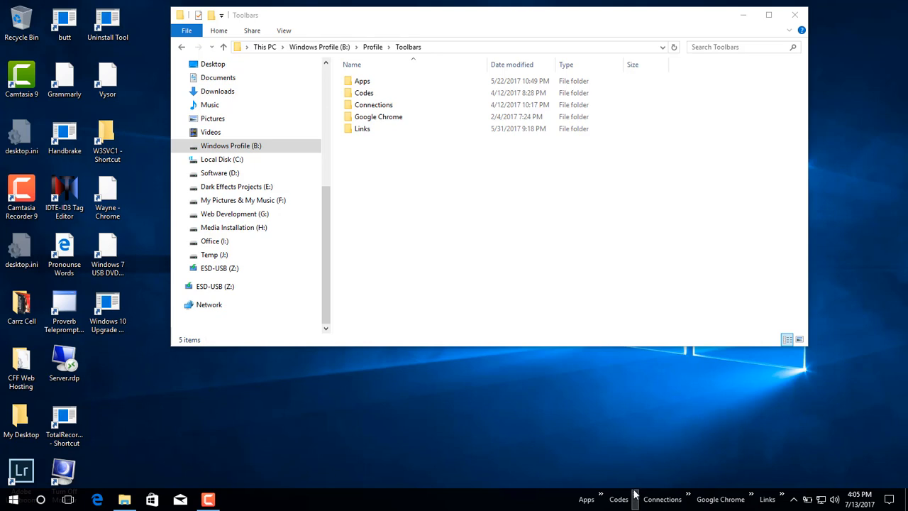
mouse_move(687, 496)
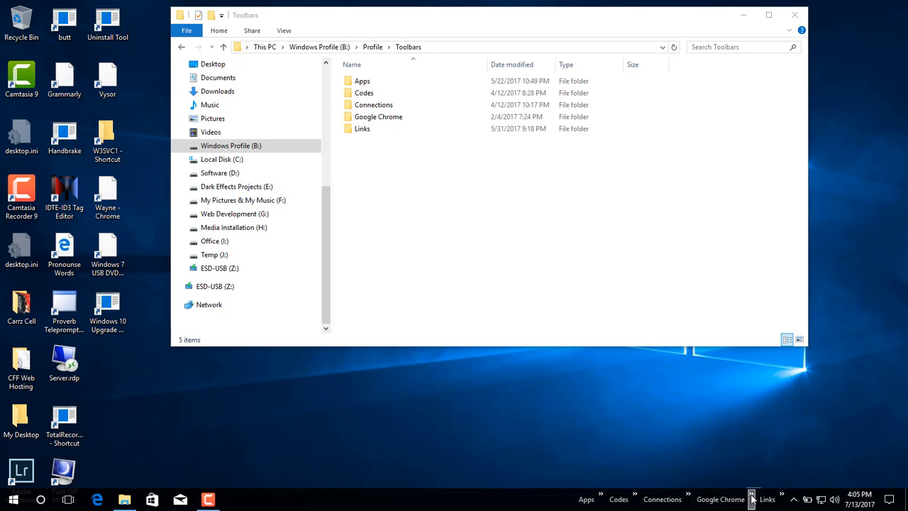
mouse_move(764, 494)
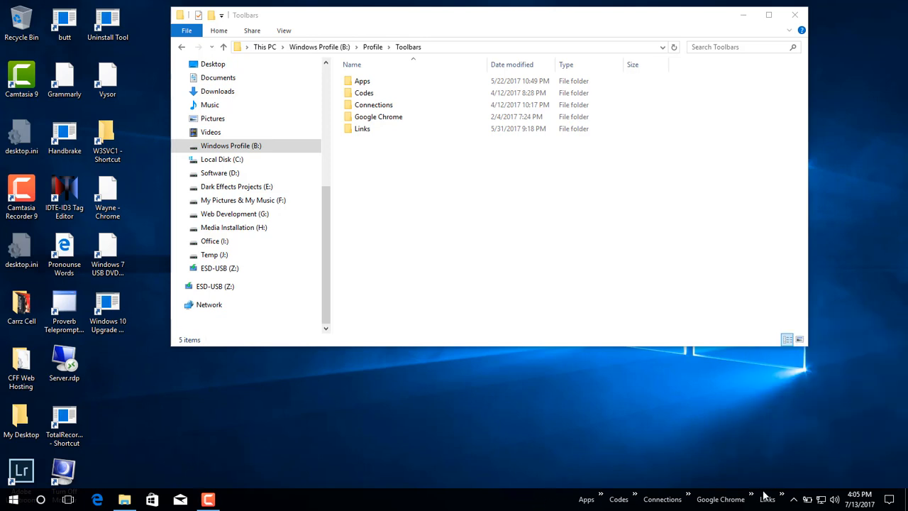
mouse_move(499, 503)
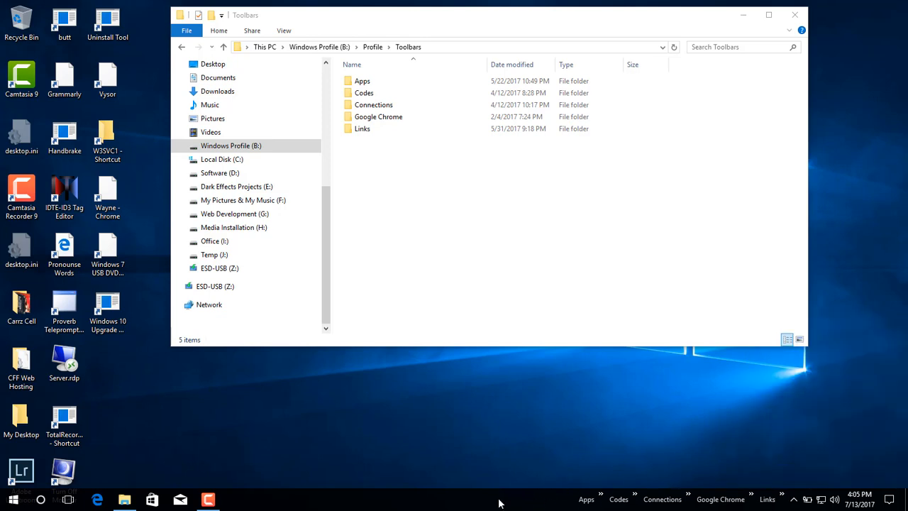
mouse_move(399, 439)
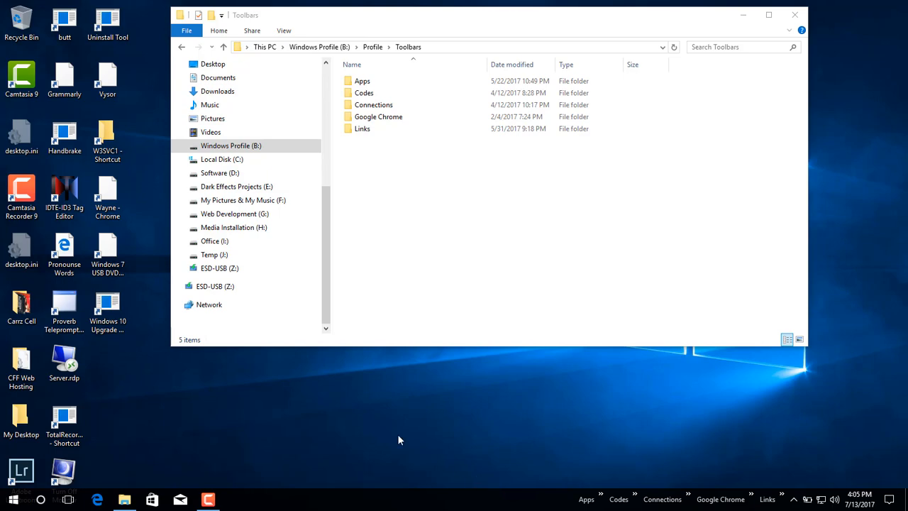
Unpin the white P tile, the Play group tiles and the Store tile from Start
click(13, 498)
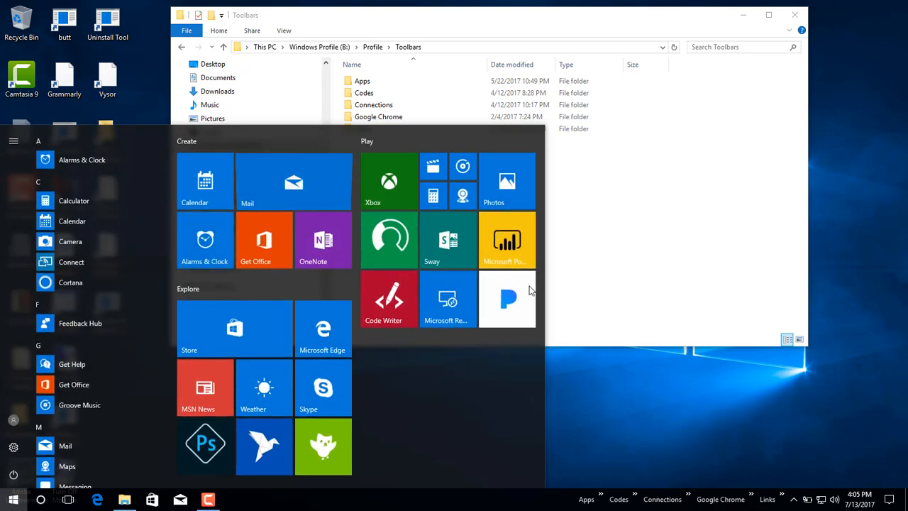
right_click(507, 299)
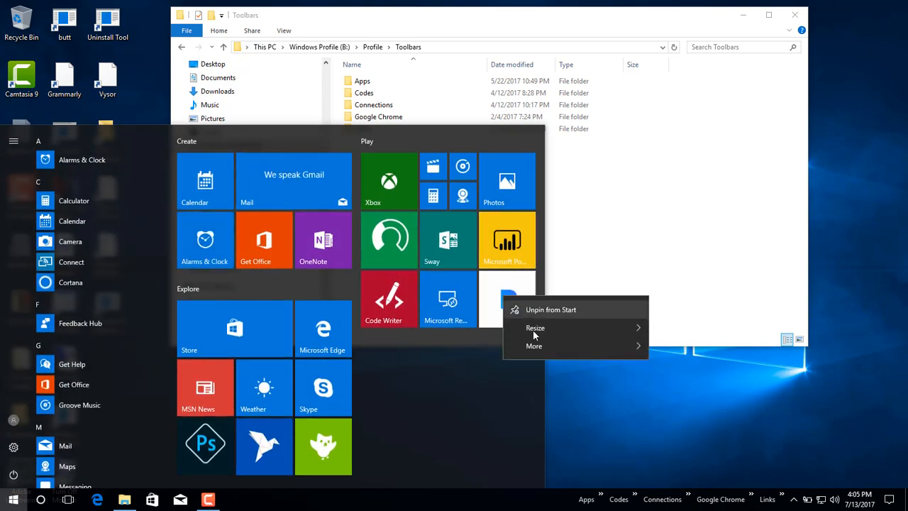
mouse_move(534, 346)
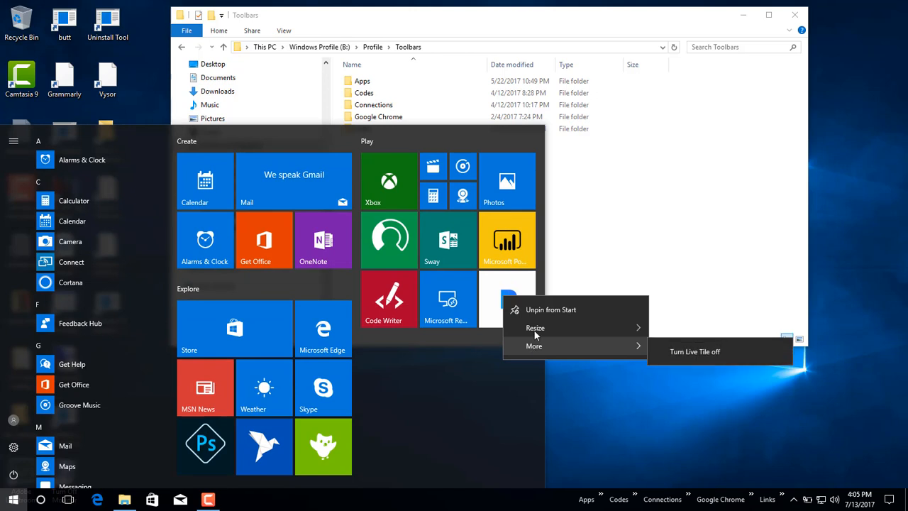
click(695, 351)
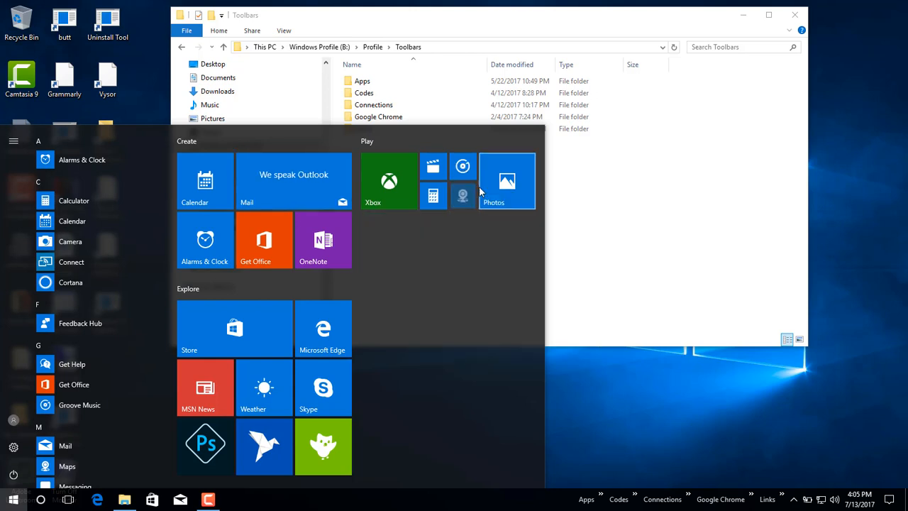
right_click(234, 269)
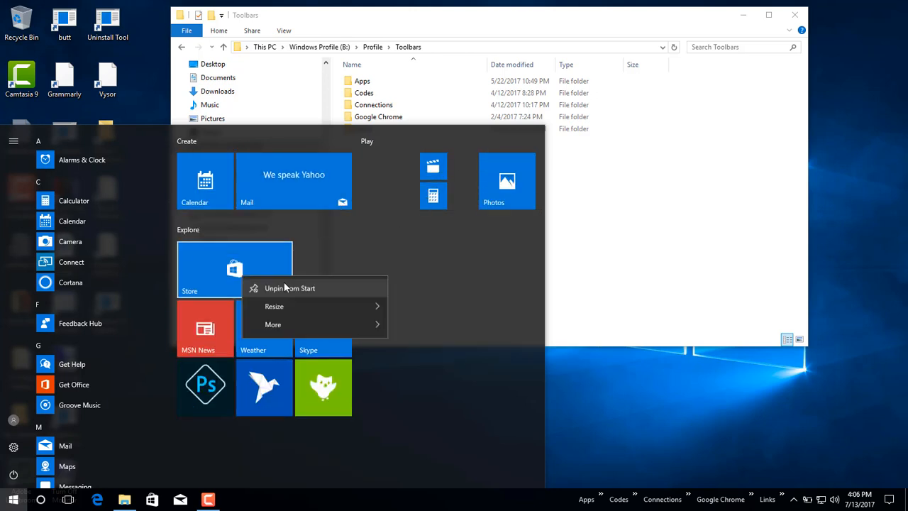
click(290, 288)
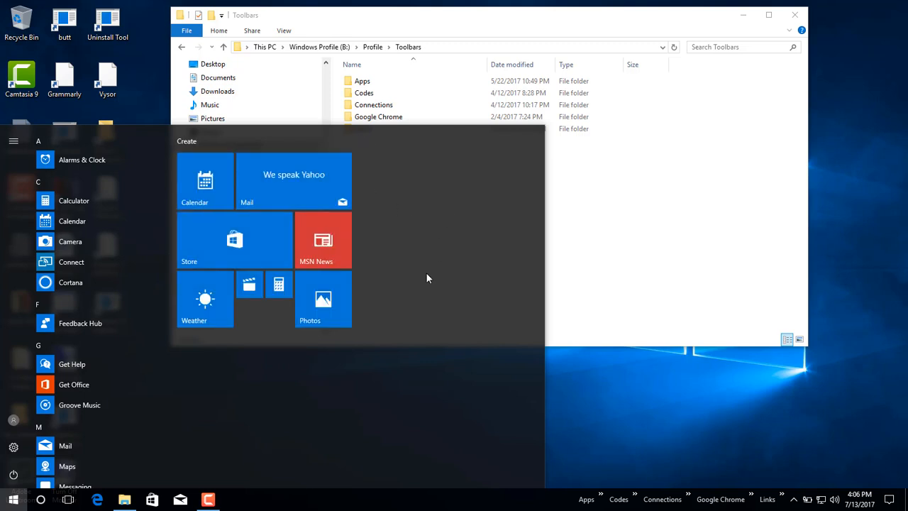
mouse_move(238, 214)
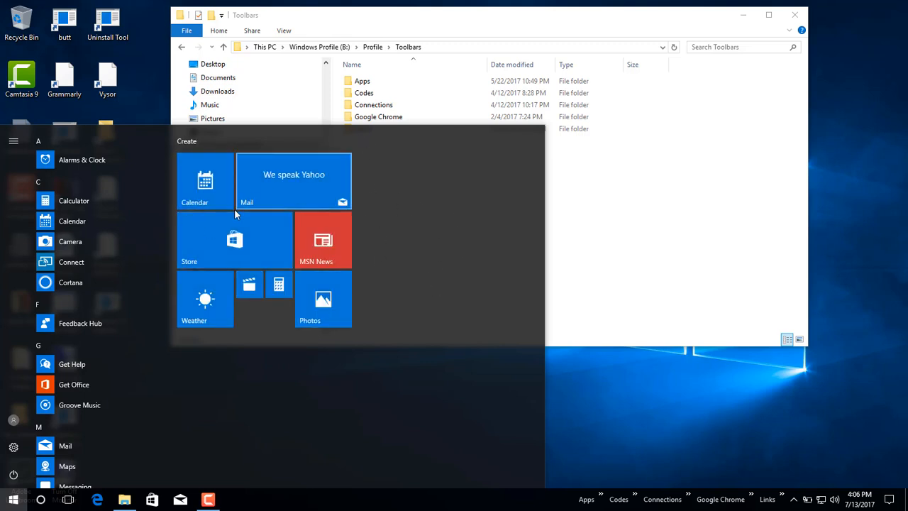
mouse_move(592, 431)
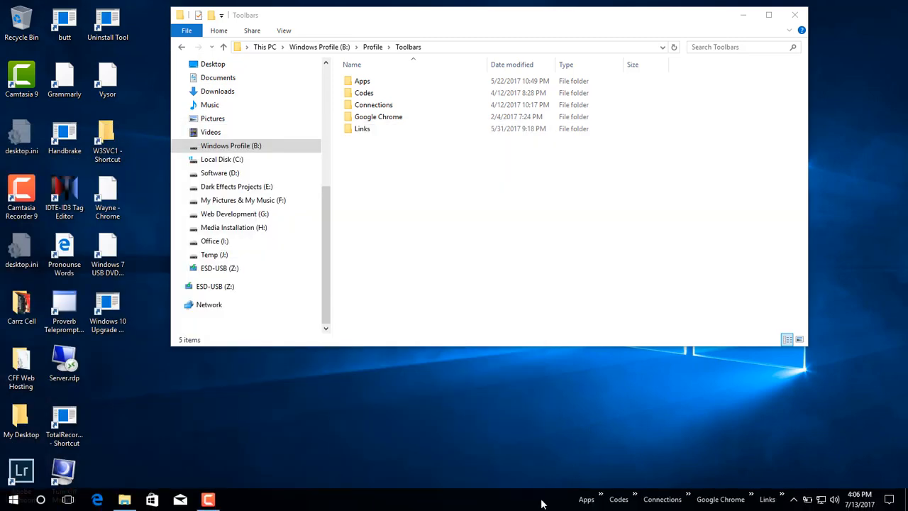
Close the Start menu to return to the desktop
click(13, 499)
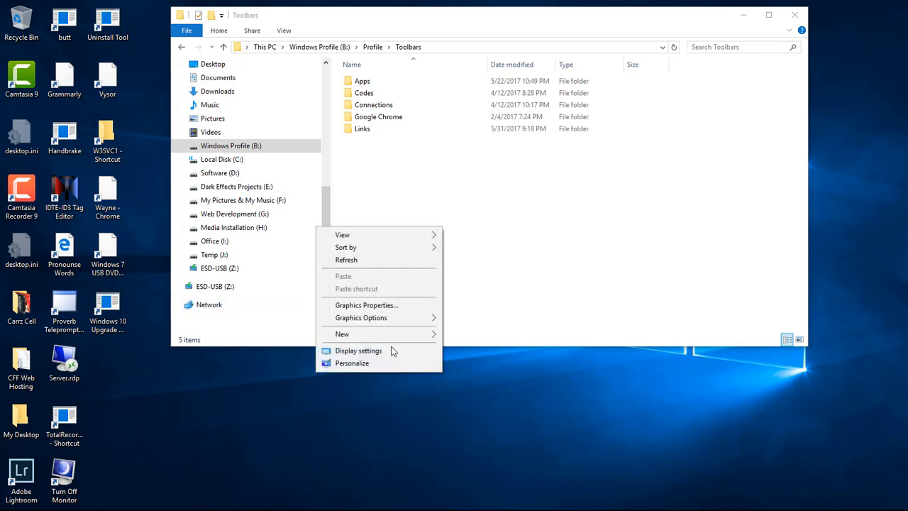
mouse_move(342, 235)
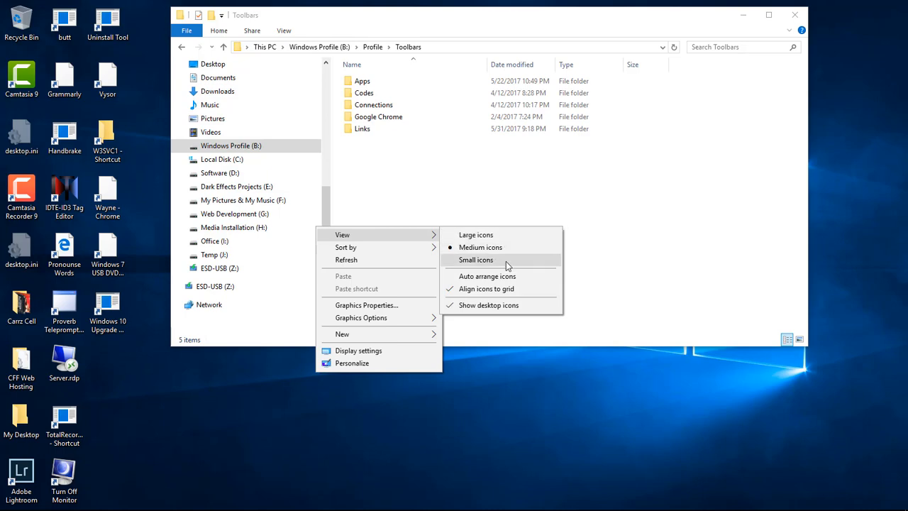